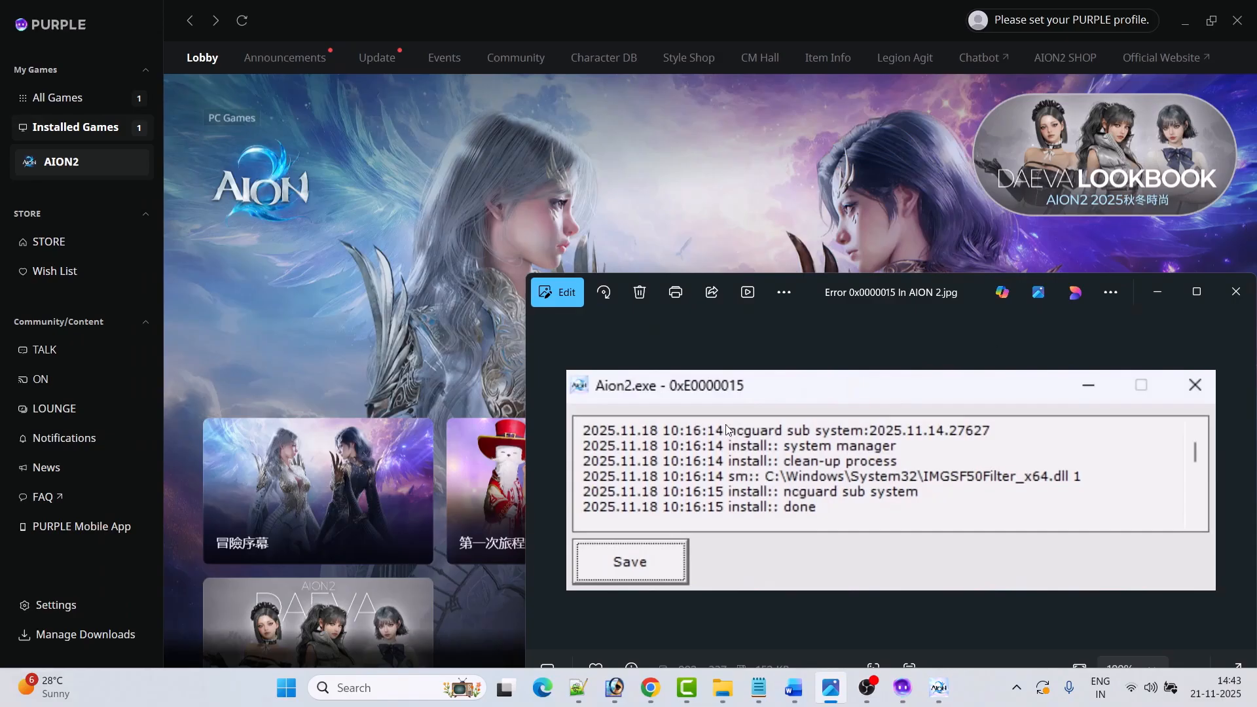
{"action": "mouse_move", "coordinate": [692, 398]}
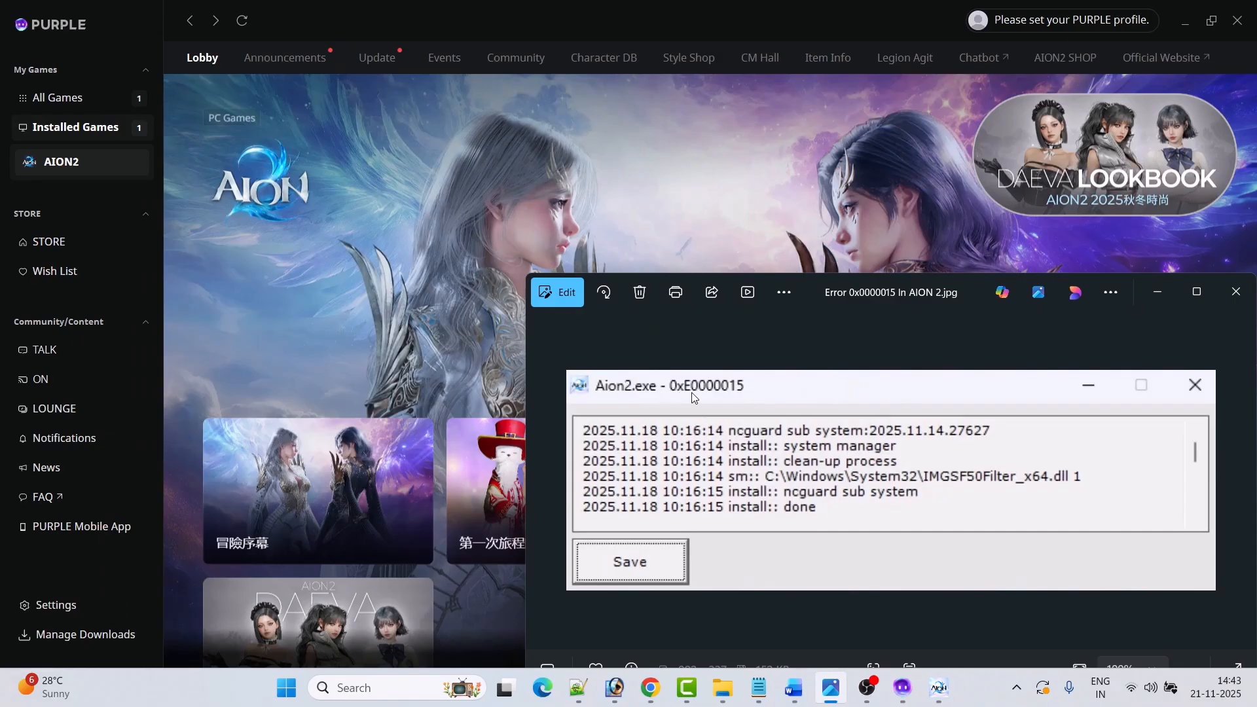
{"action": "mouse_move", "coordinate": [752, 398]}
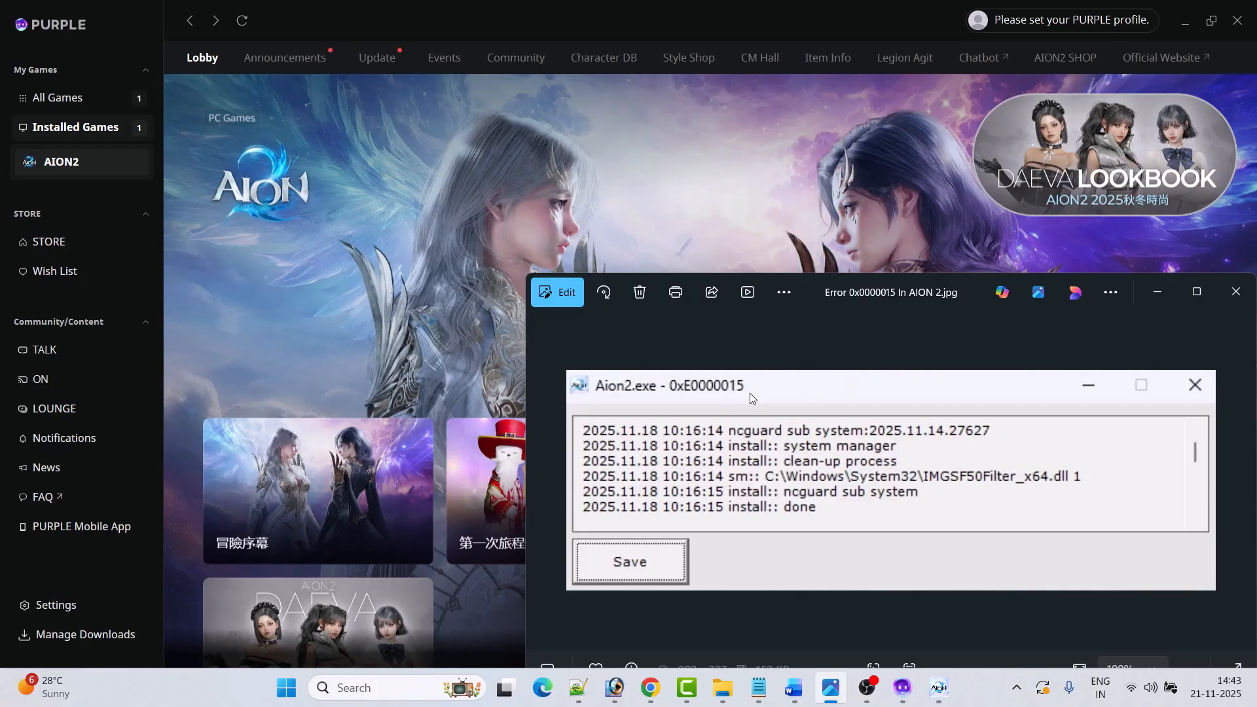
{"action": "mouse_move", "coordinate": [695, 400]}
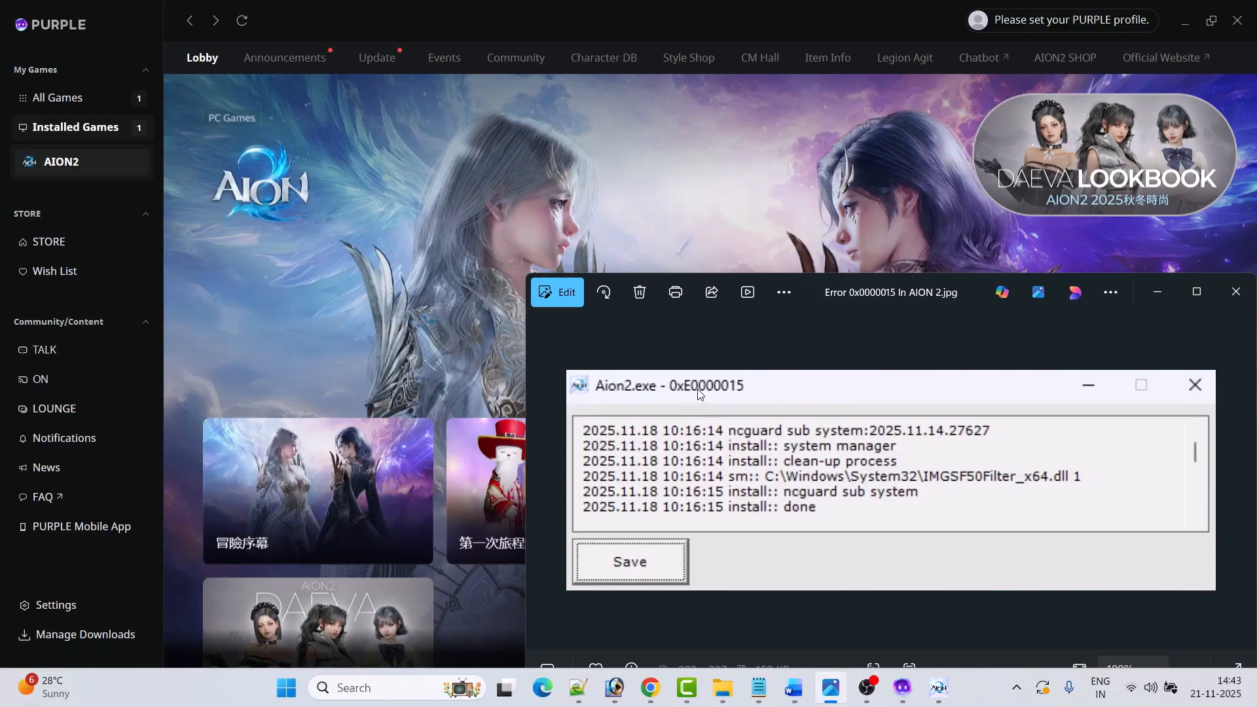
- Switch from the Photos error screenshot to the Word guide showing Step 1: Reset Cache
{"action": "left_click", "coordinate": [791, 687]}
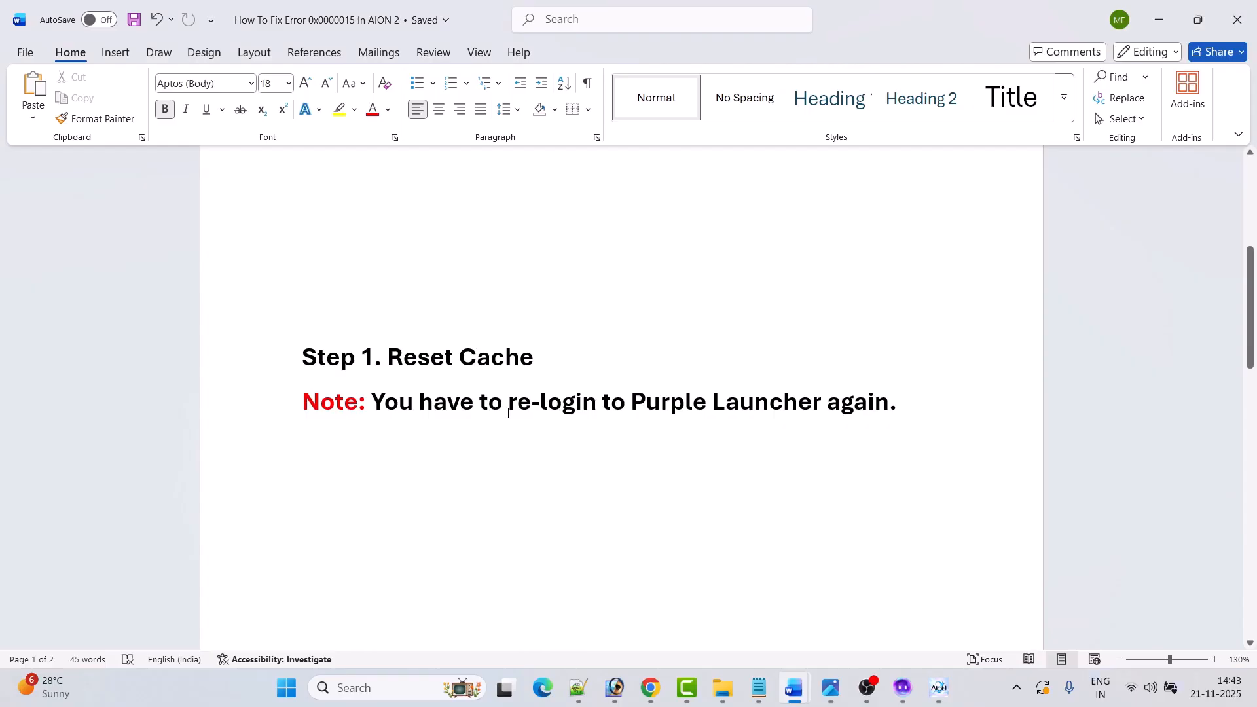
{"action": "mouse_move", "coordinate": [877, 584]}
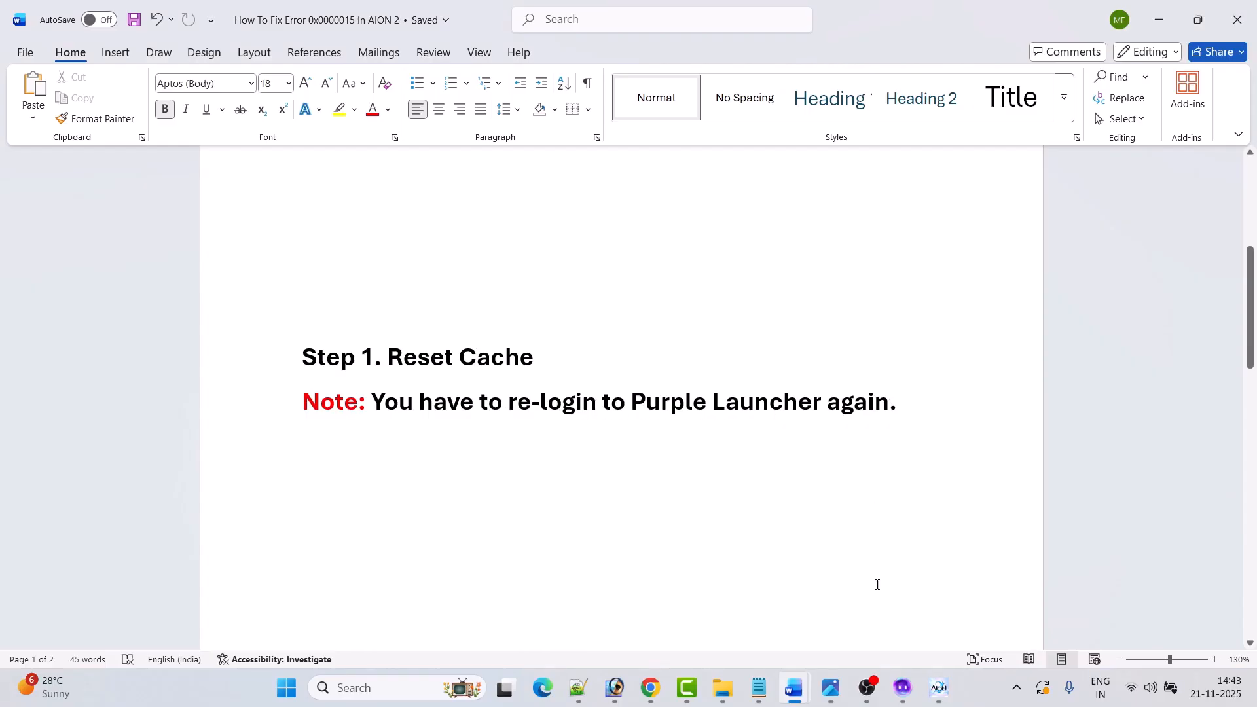
- In the launcher's Settings, reset the cache and choose Restart PURPLE in the confirmation
{"action": "left_click", "coordinate": [902, 687]}
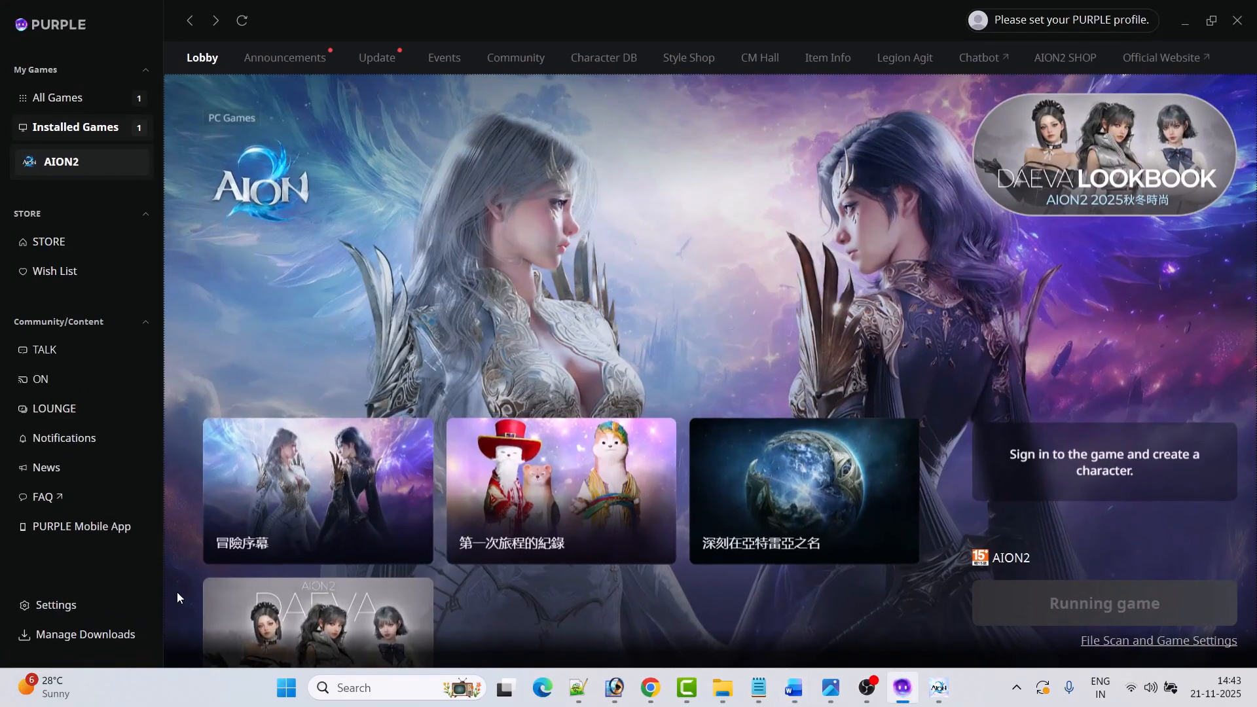
{"action": "left_click", "coordinate": [55, 605]}
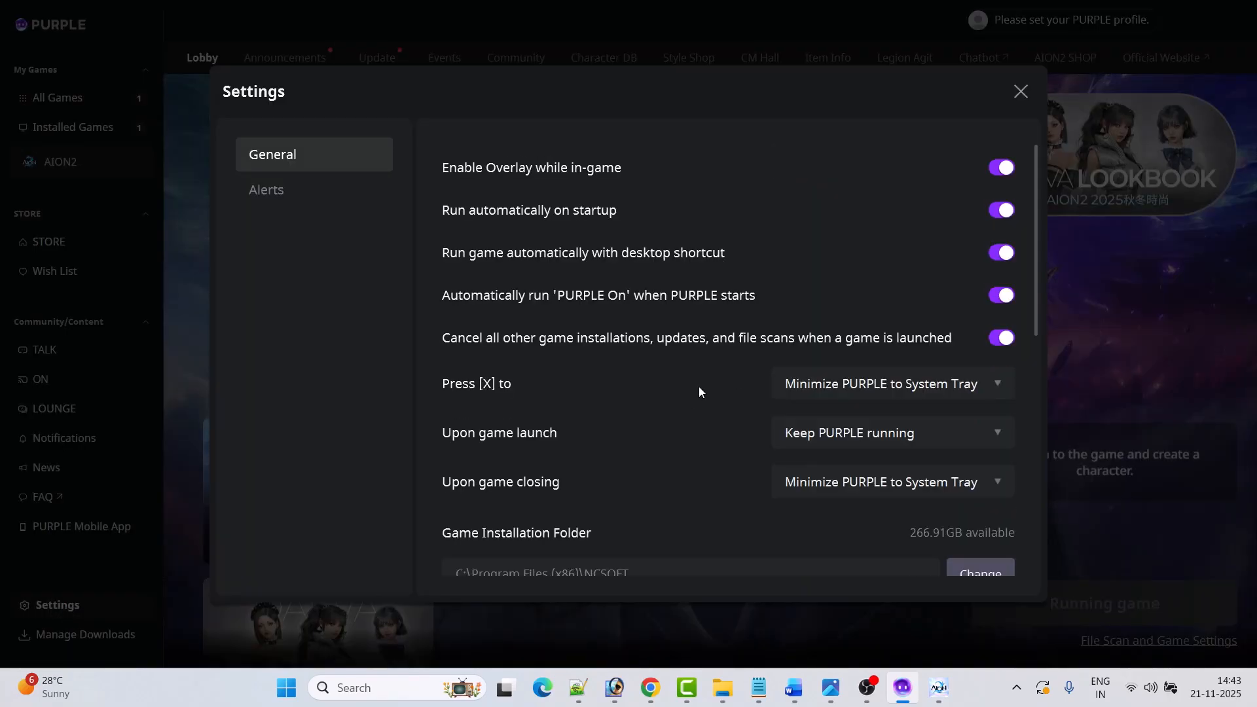
{"action": "scroll", "scroll_direction": "down", "scroll_amount": 3}
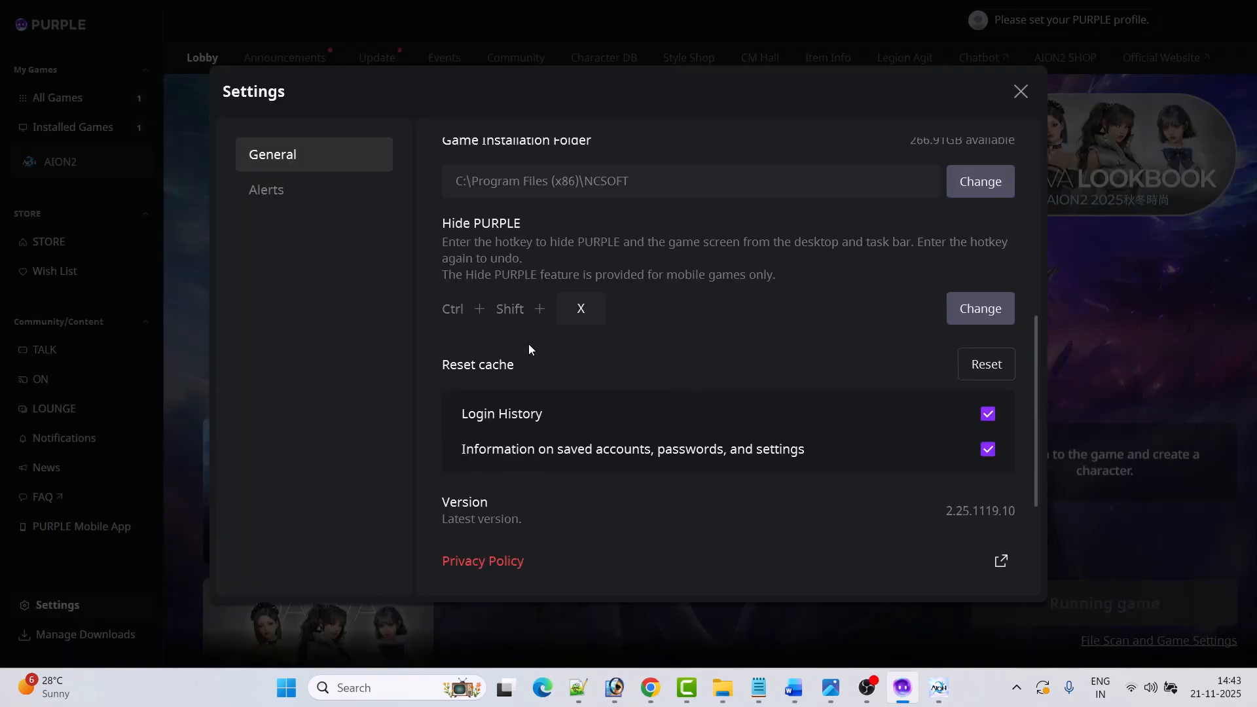
{"action": "mouse_move", "coordinate": [985, 364]}
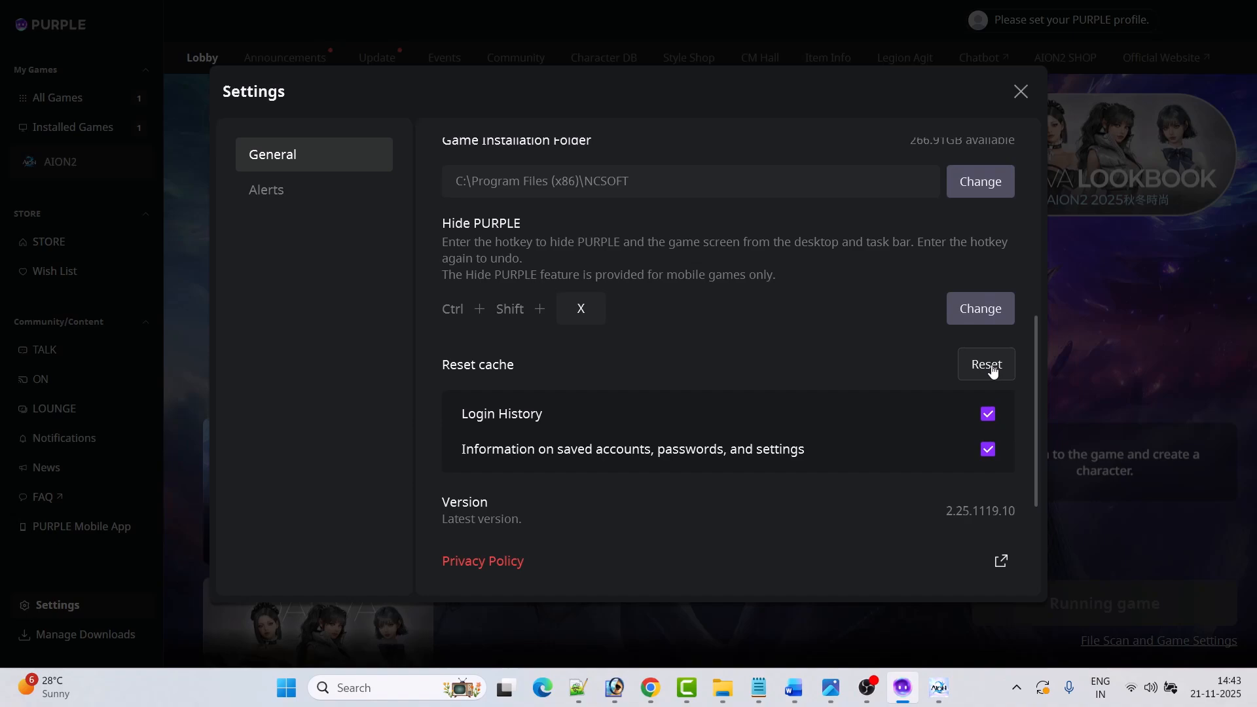
{"action": "mouse_move", "coordinate": [981, 386]}
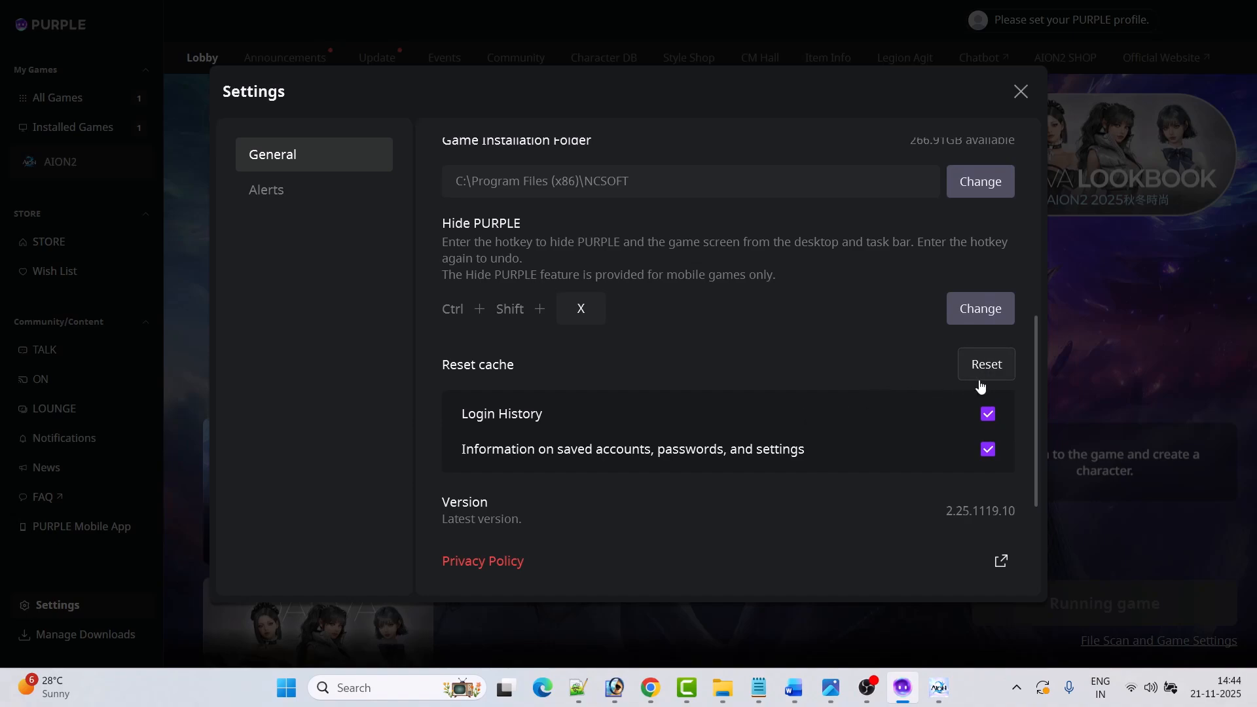
{"action": "mouse_move", "coordinate": [849, 381]}
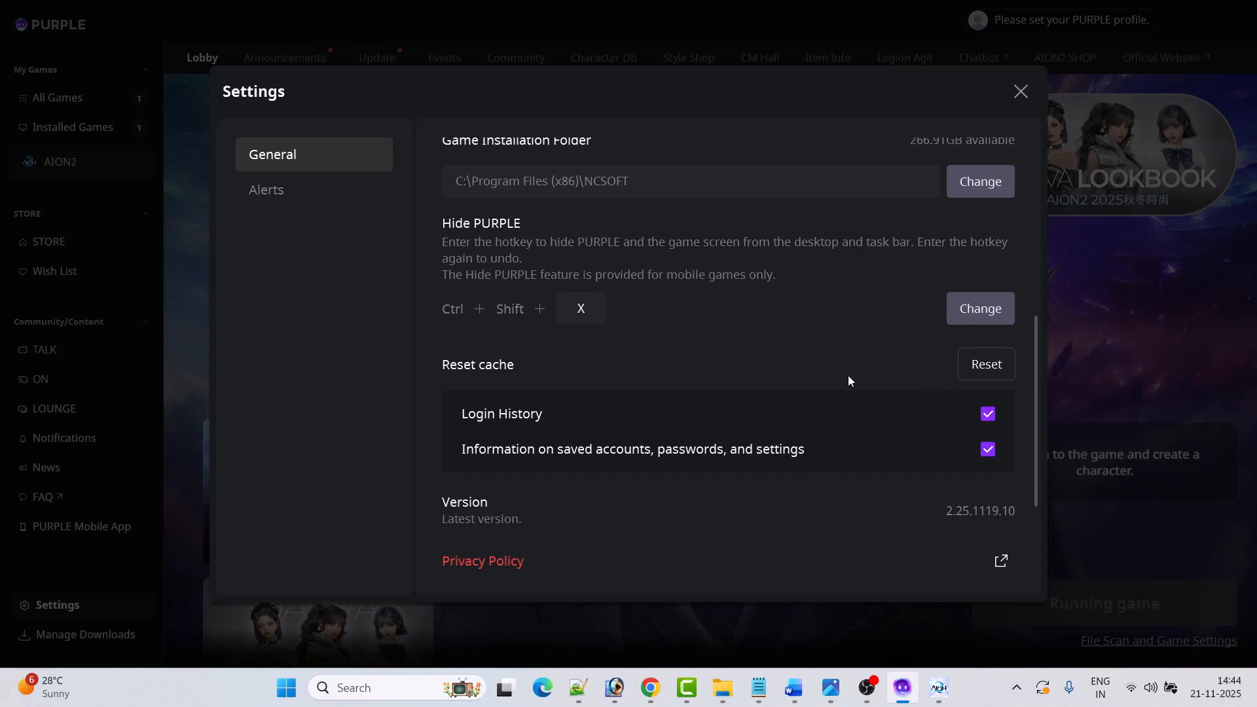
{"action": "mouse_move", "coordinate": [984, 363]}
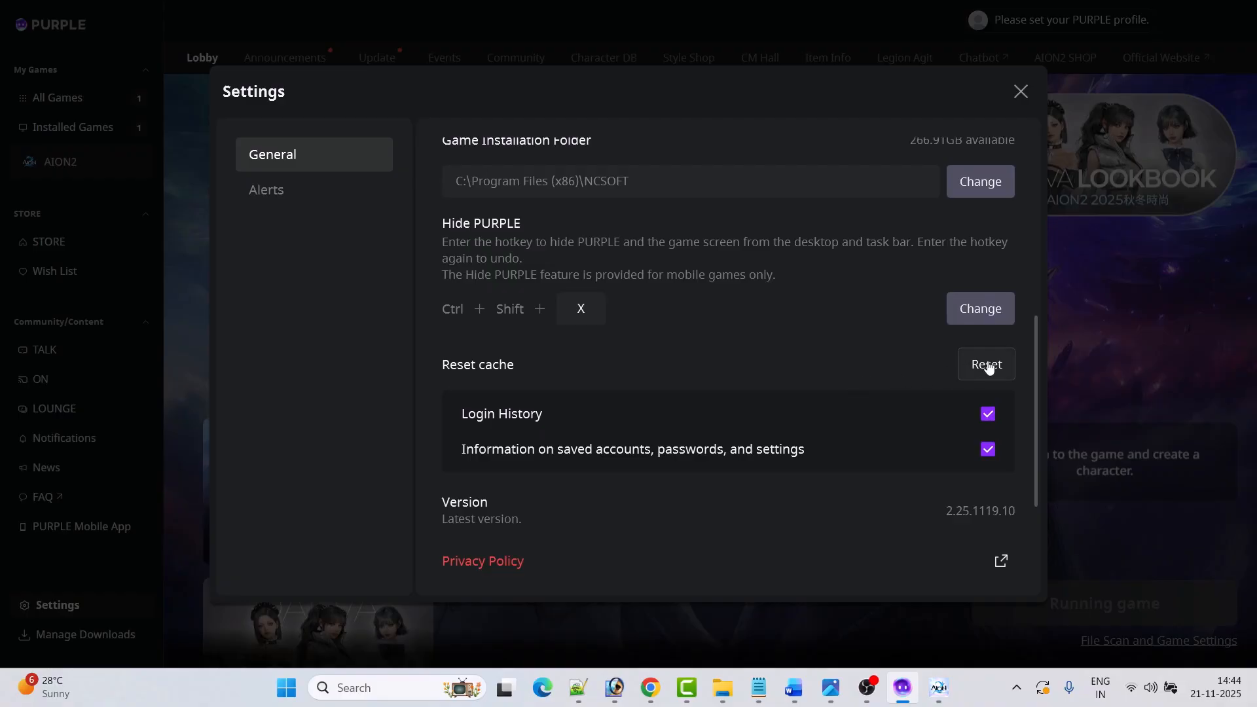
{"action": "left_click", "coordinate": [985, 364]}
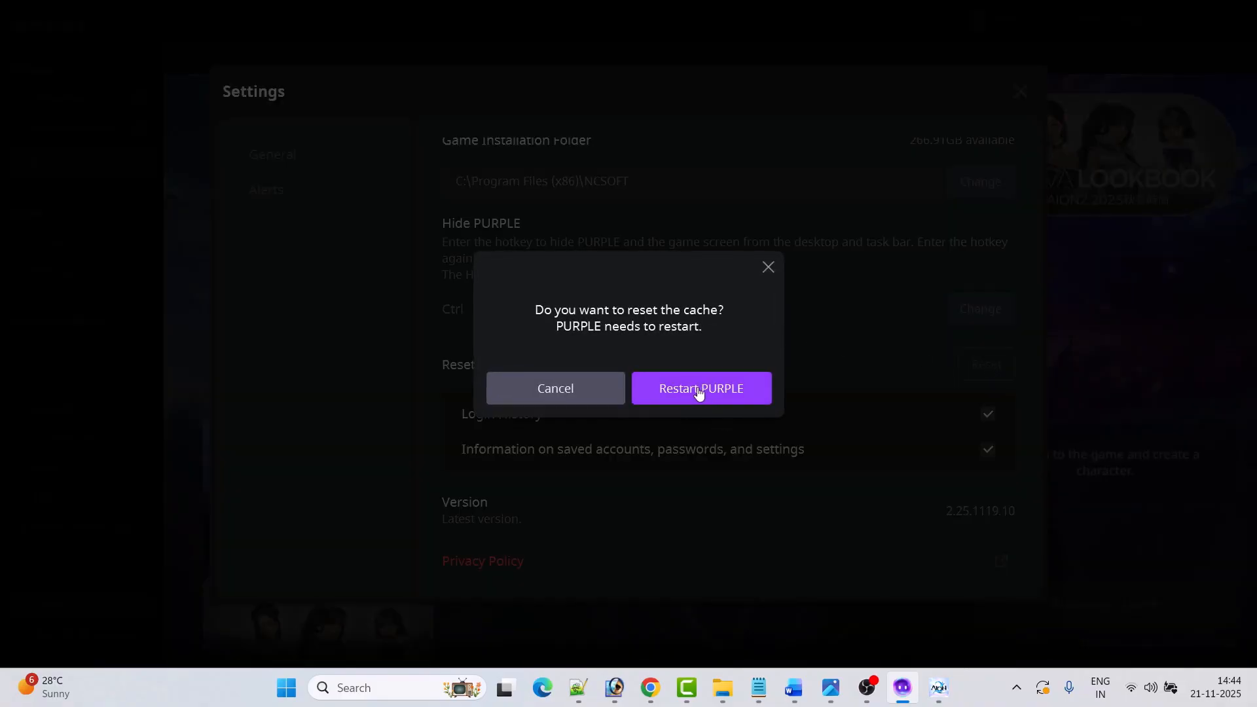
{"action": "mouse_move", "coordinate": [766, 267]}
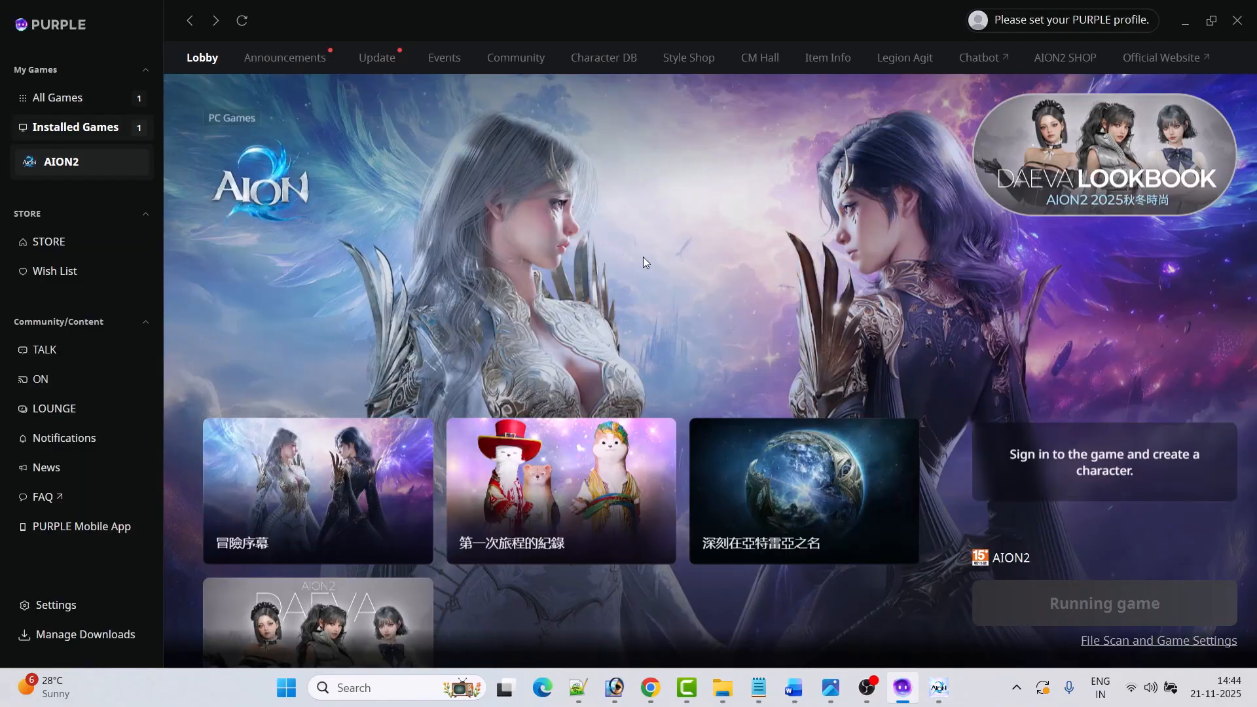
{"action": "mouse_move", "coordinate": [723, 316]}
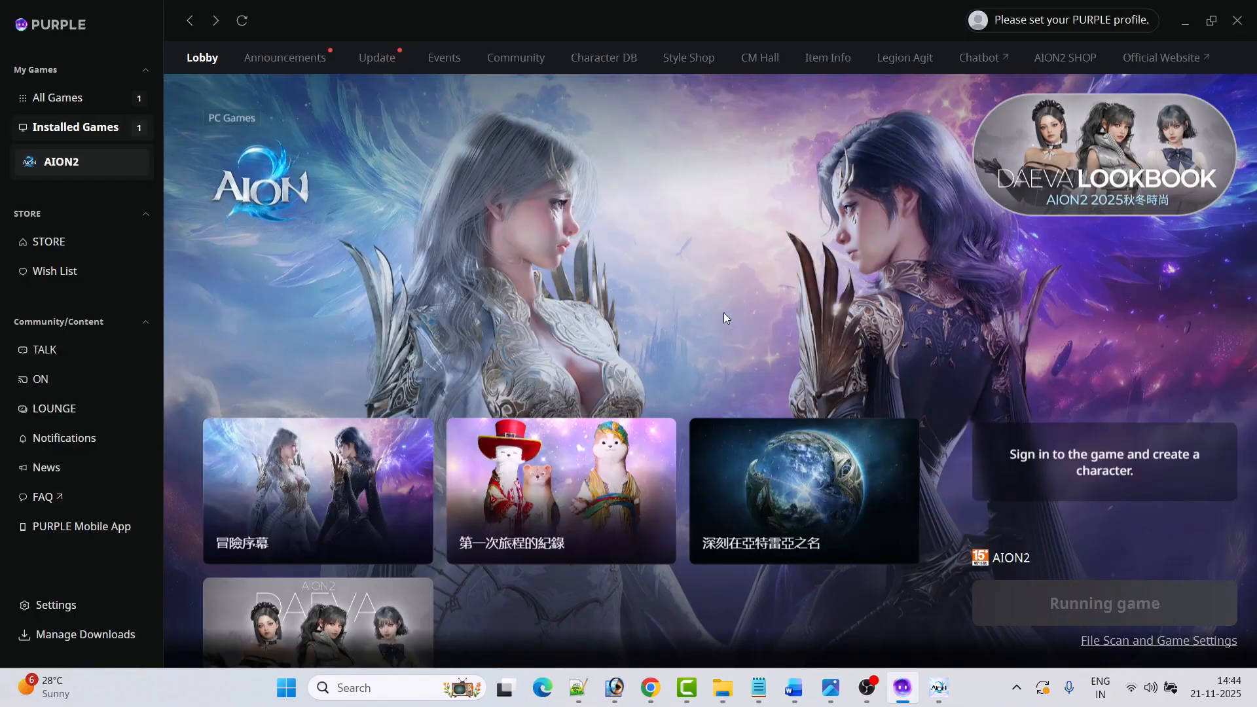
{"action": "mouse_move", "coordinate": [199, 231]}
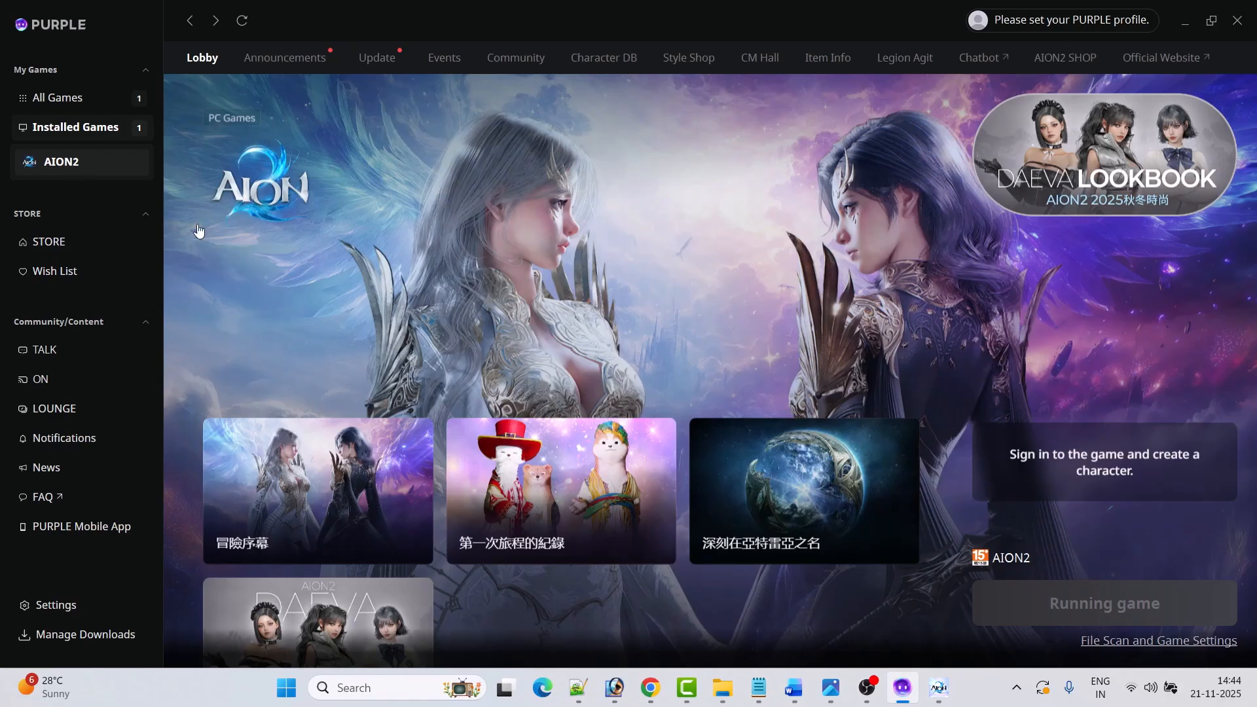
{"action": "mouse_move", "coordinate": [646, 311]}
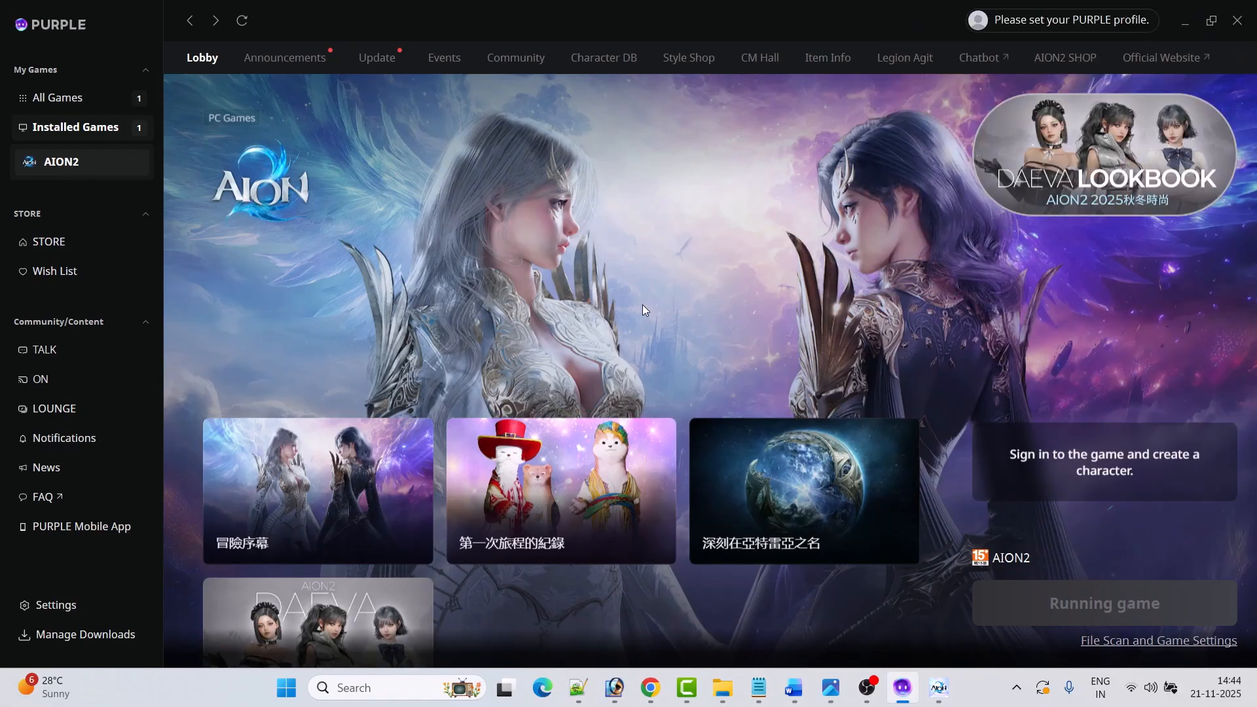
{"action": "mouse_move", "coordinate": [673, 356]}
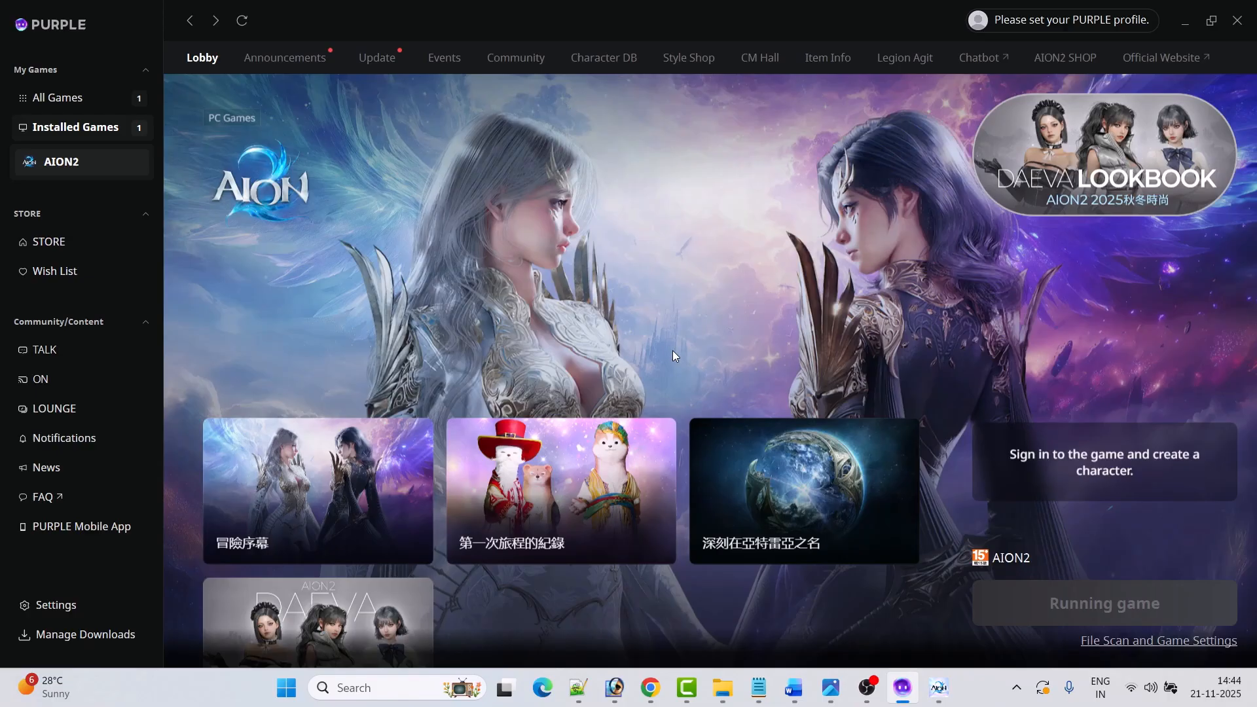
{"action": "mouse_move", "coordinate": [659, 298]}
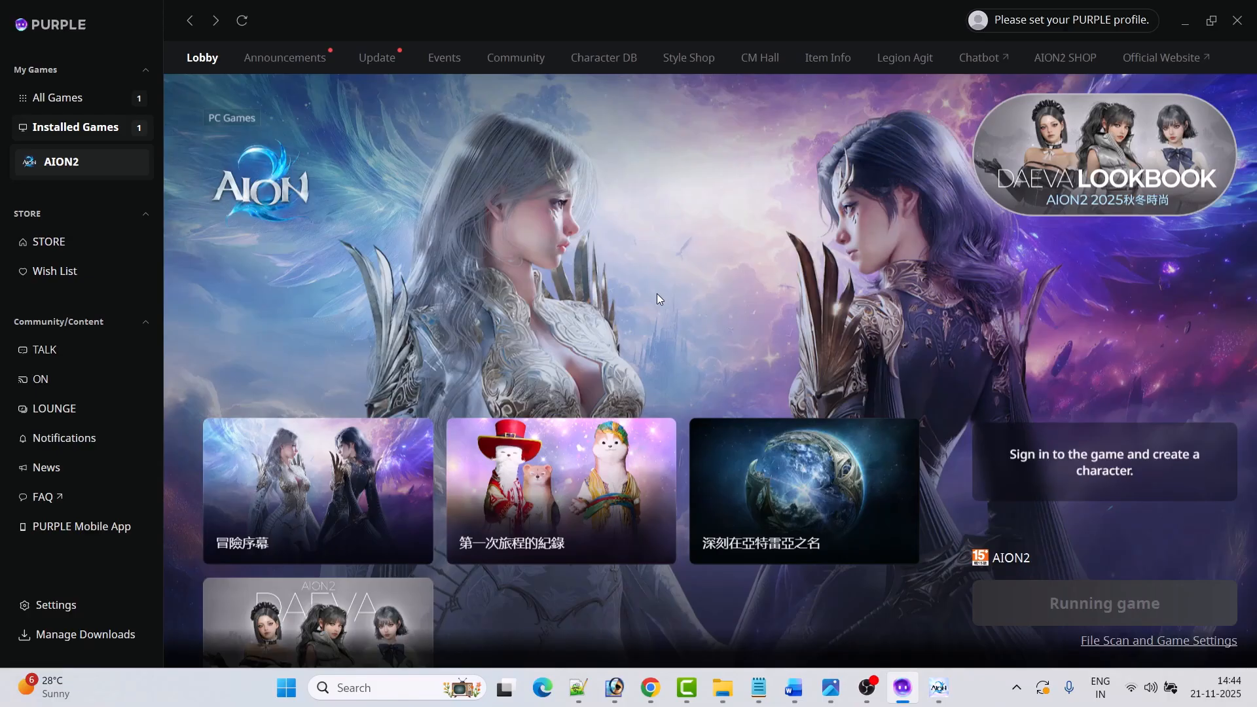
- Return to the Word guide and scroll to Step 2 on closing AION2 and Purple Launcher
{"action": "left_click", "coordinate": [789, 687]}
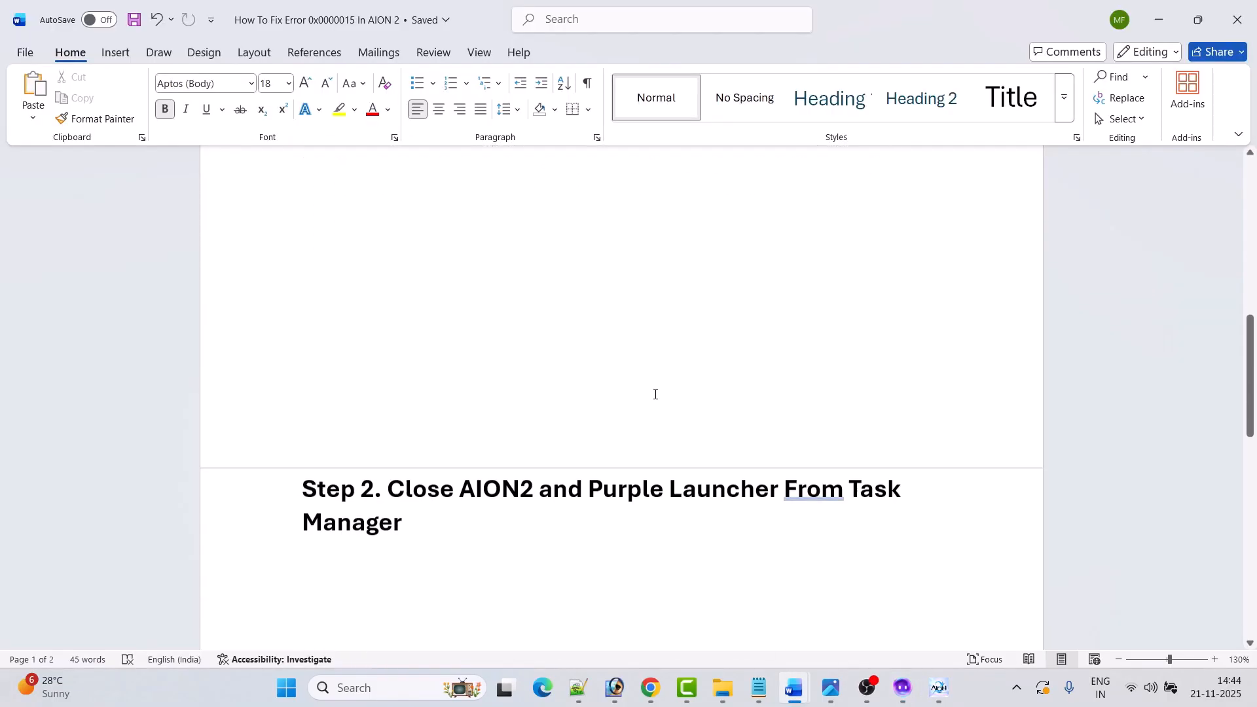
{"action": "scroll", "scroll_direction": "down", "scroll_amount": 3}
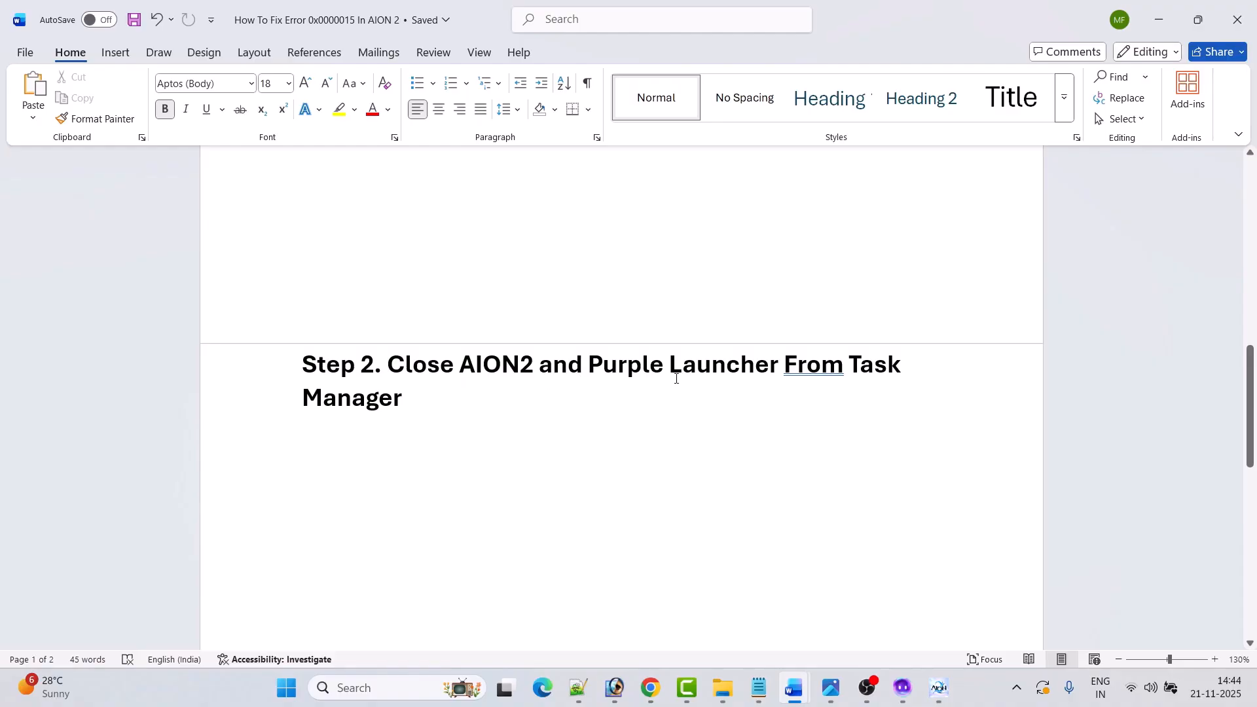
{"action": "mouse_move", "coordinate": [934, 694]}
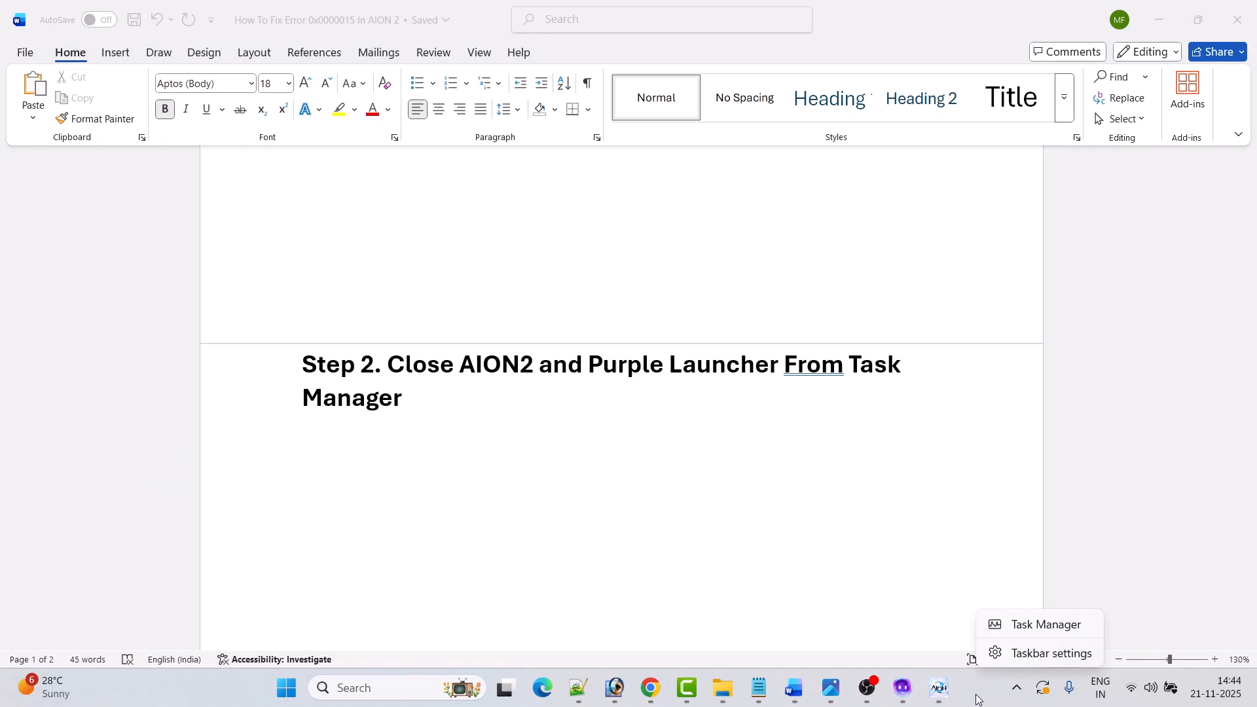
- In Task Manager, filter for 'aion2' and end the AION2 process
{"action": "left_click", "coordinate": [1043, 624]}
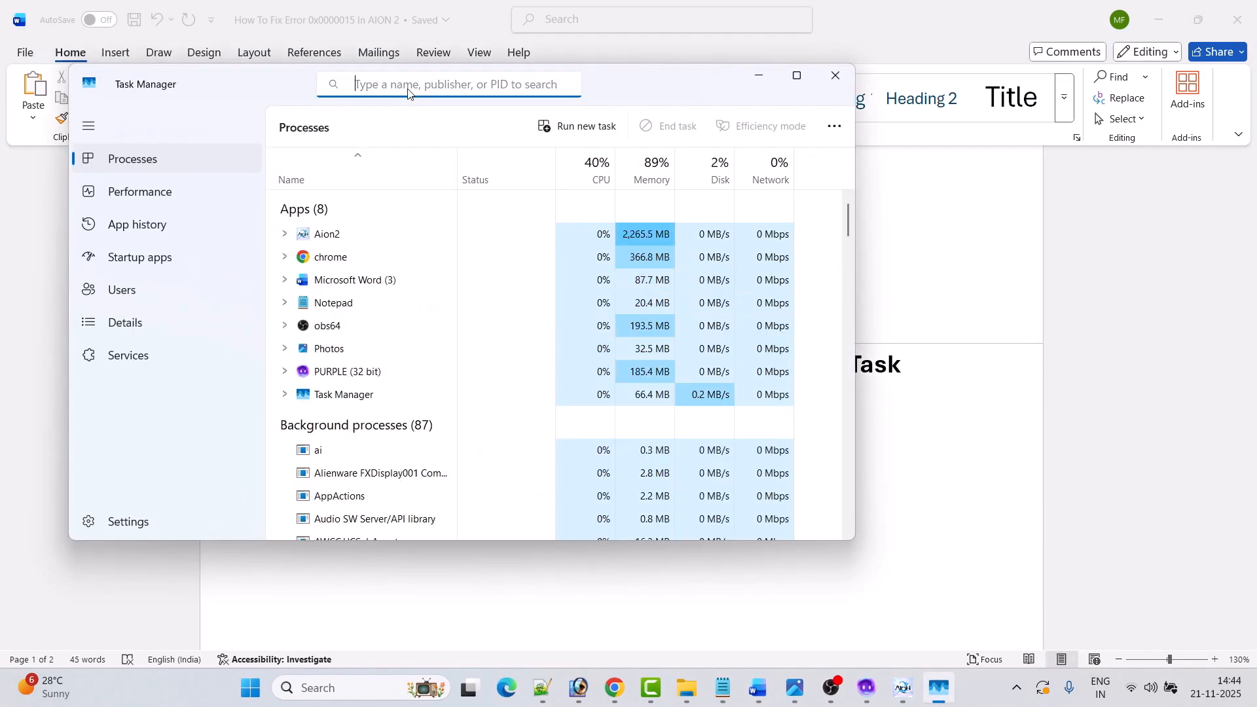
{"action": "type", "text": "aion2"}
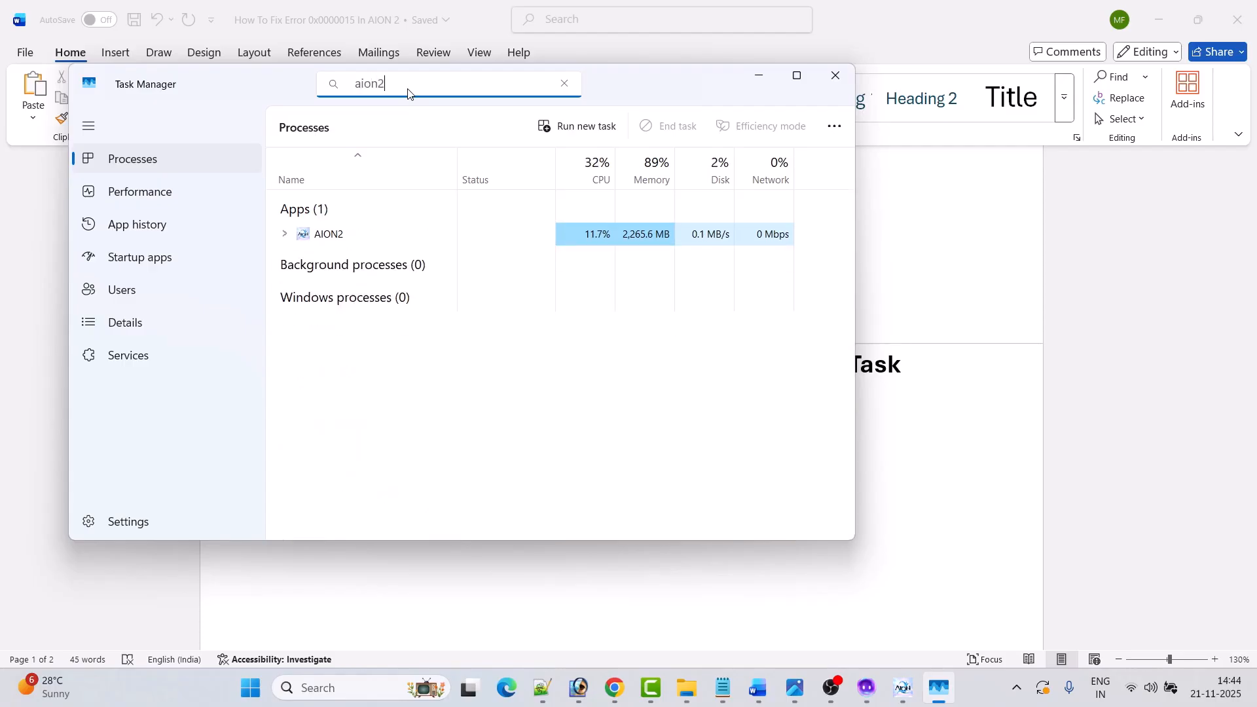
{"action": "right_click", "coordinate": [327, 235]}
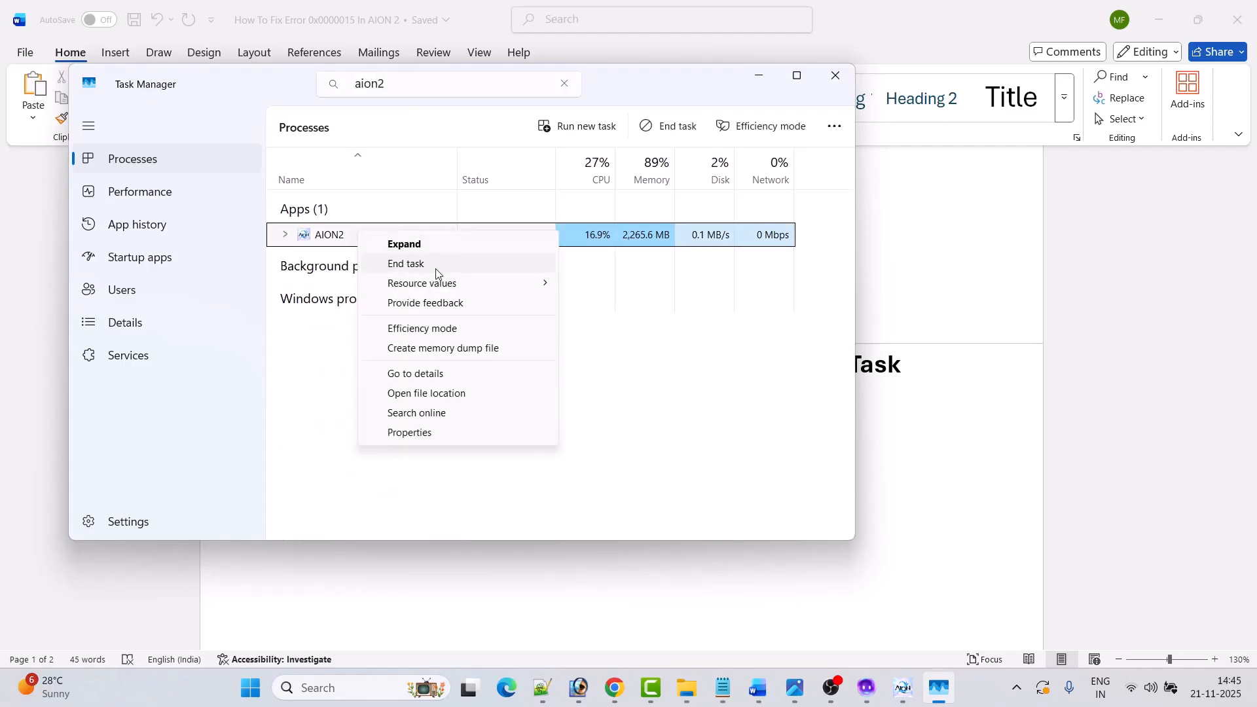
{"action": "left_click", "coordinate": [406, 263]}
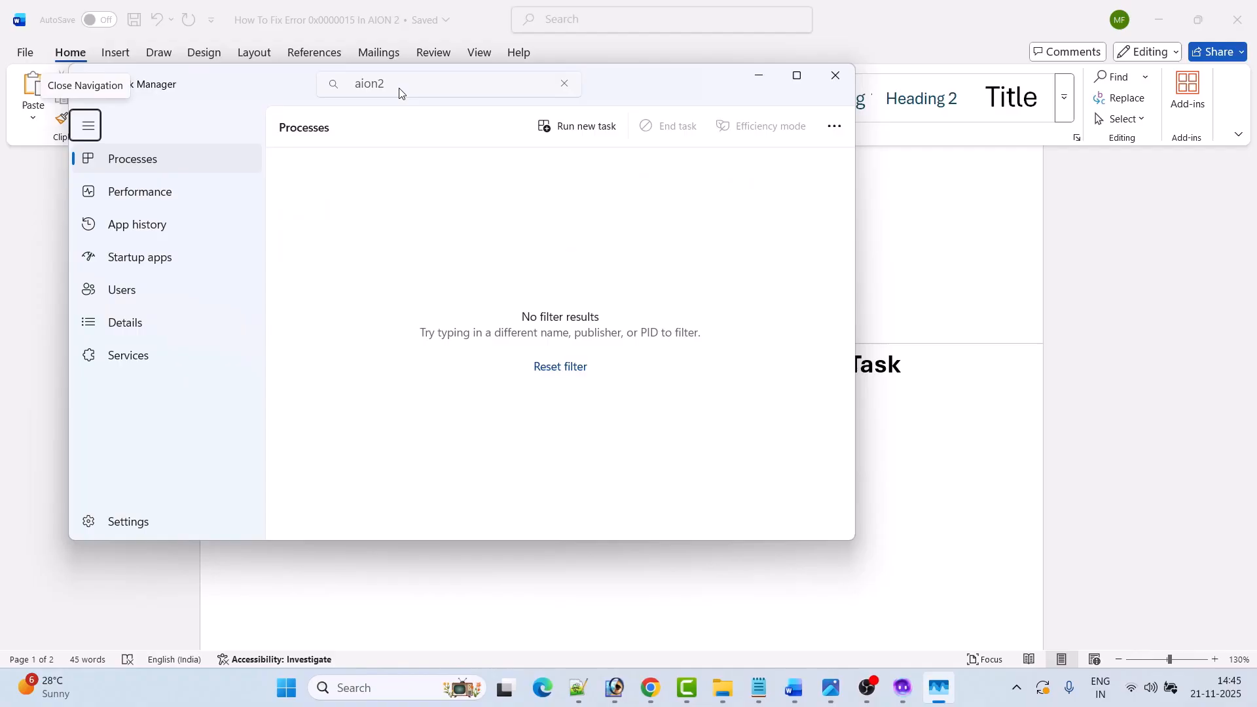
- Filter for 'purple', end the PURPLE (32 bit), purple agent and PURPLE On processes, then close Task Manager
{"action": "type", "text": "p"}
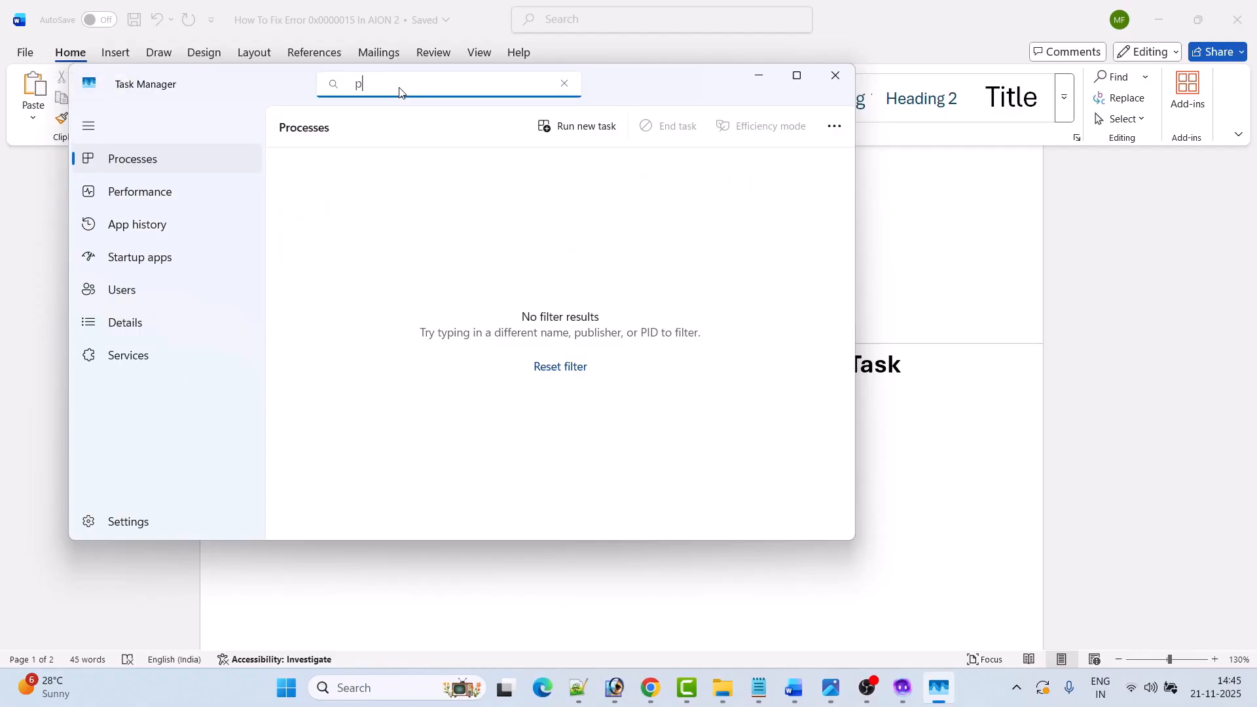
{"action": "type", "text": "urple"}
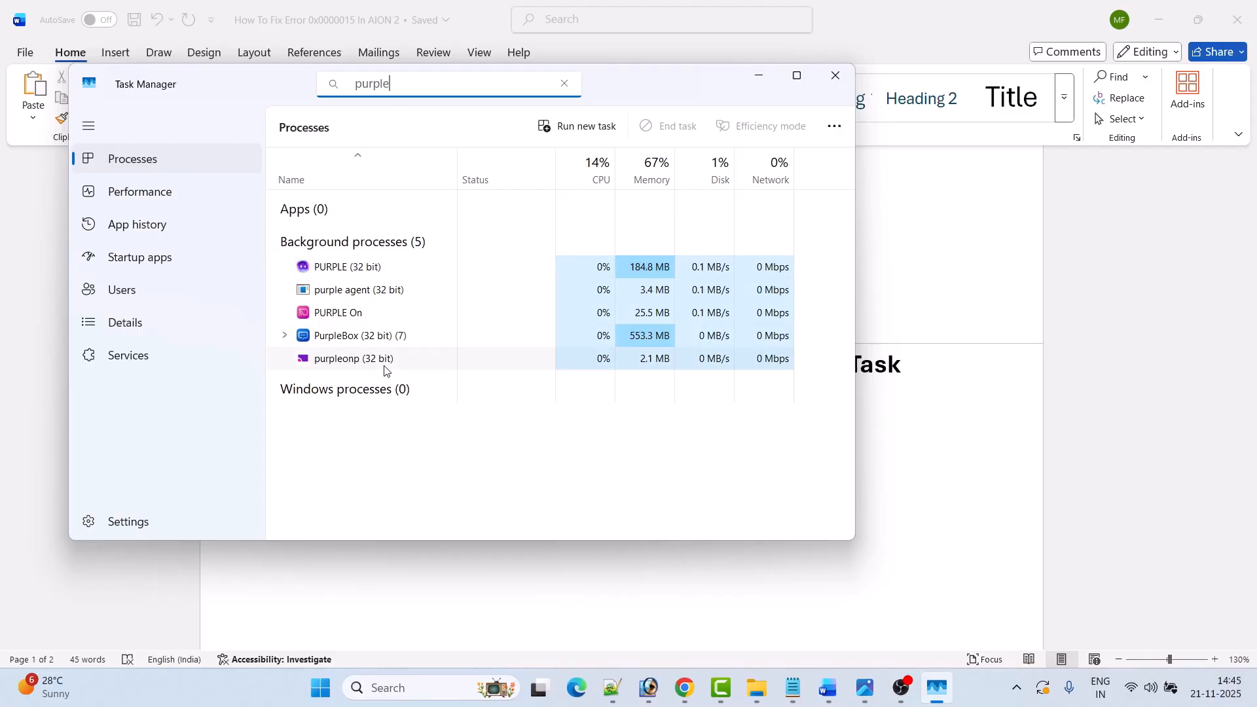
{"action": "right_click", "coordinate": [346, 266]}
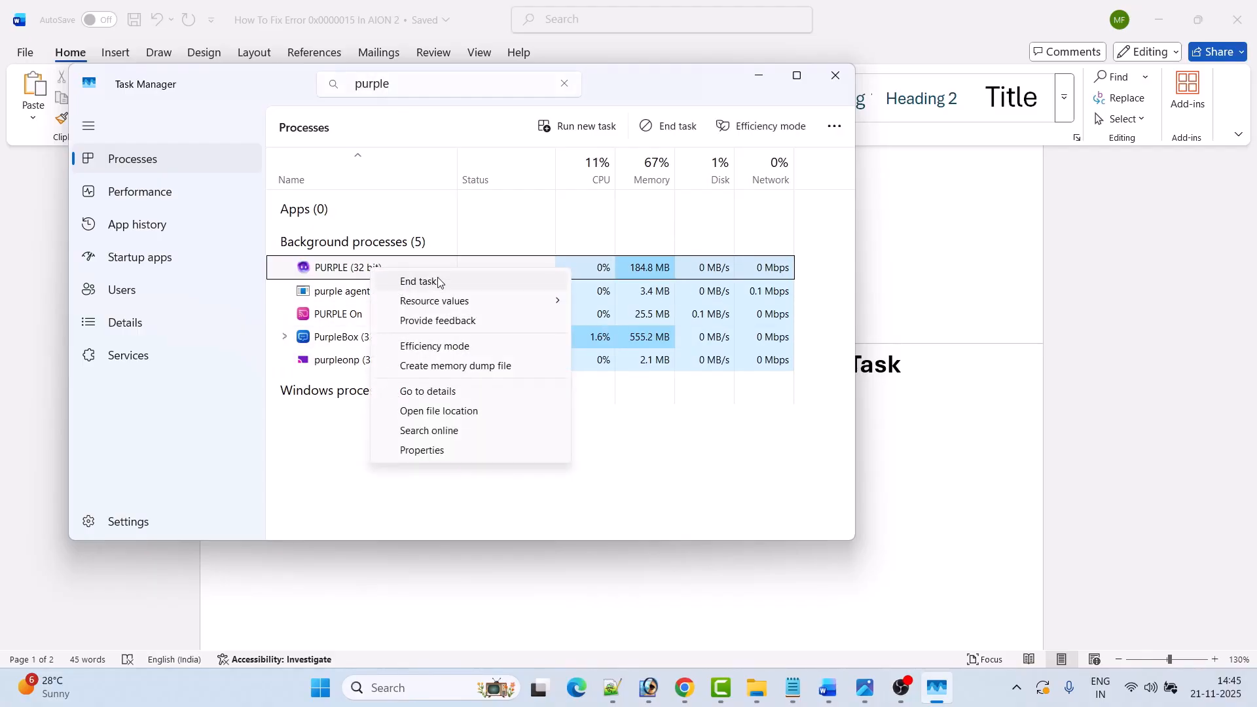
{"action": "left_click", "coordinate": [420, 282]}
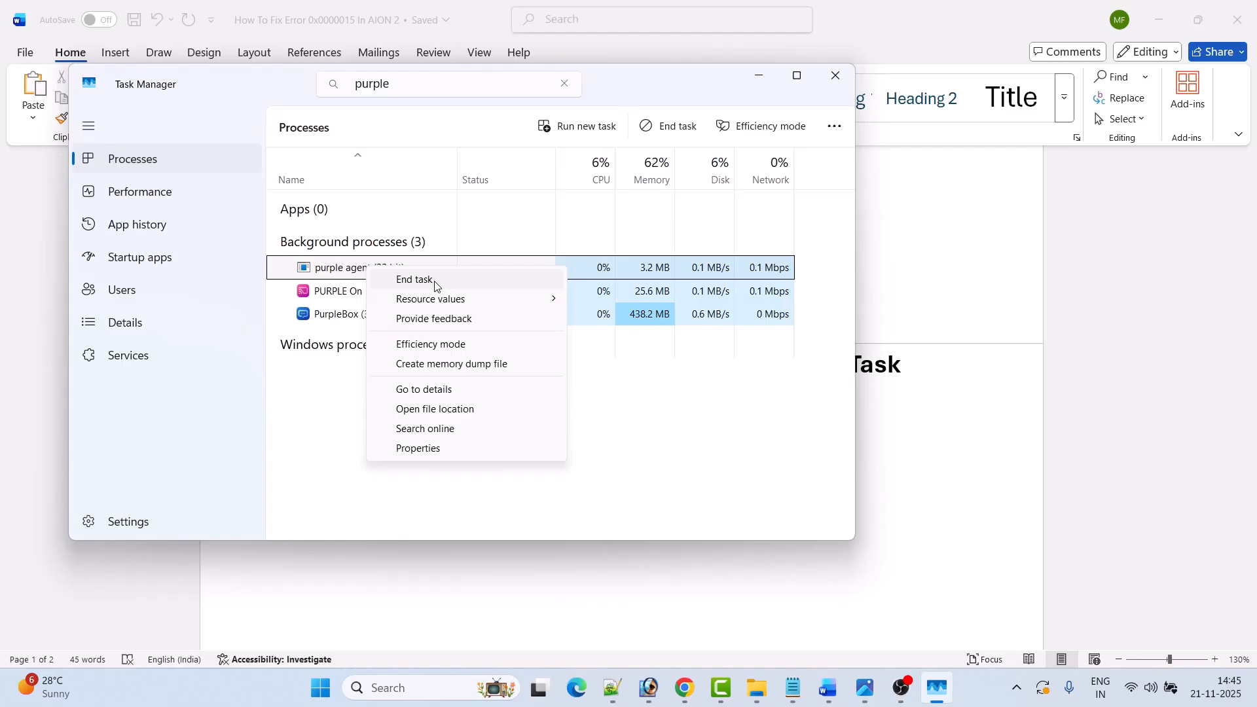
{"action": "left_click", "coordinate": [412, 278]}
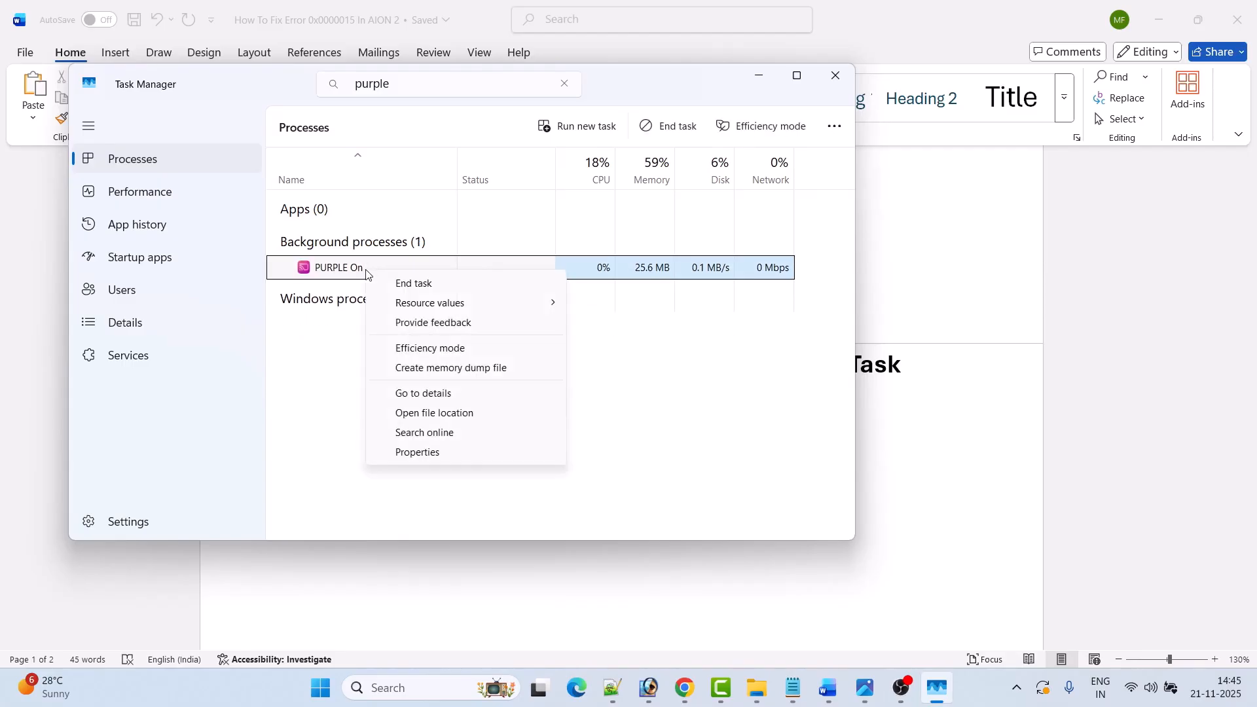
{"action": "left_click", "coordinate": [413, 282]}
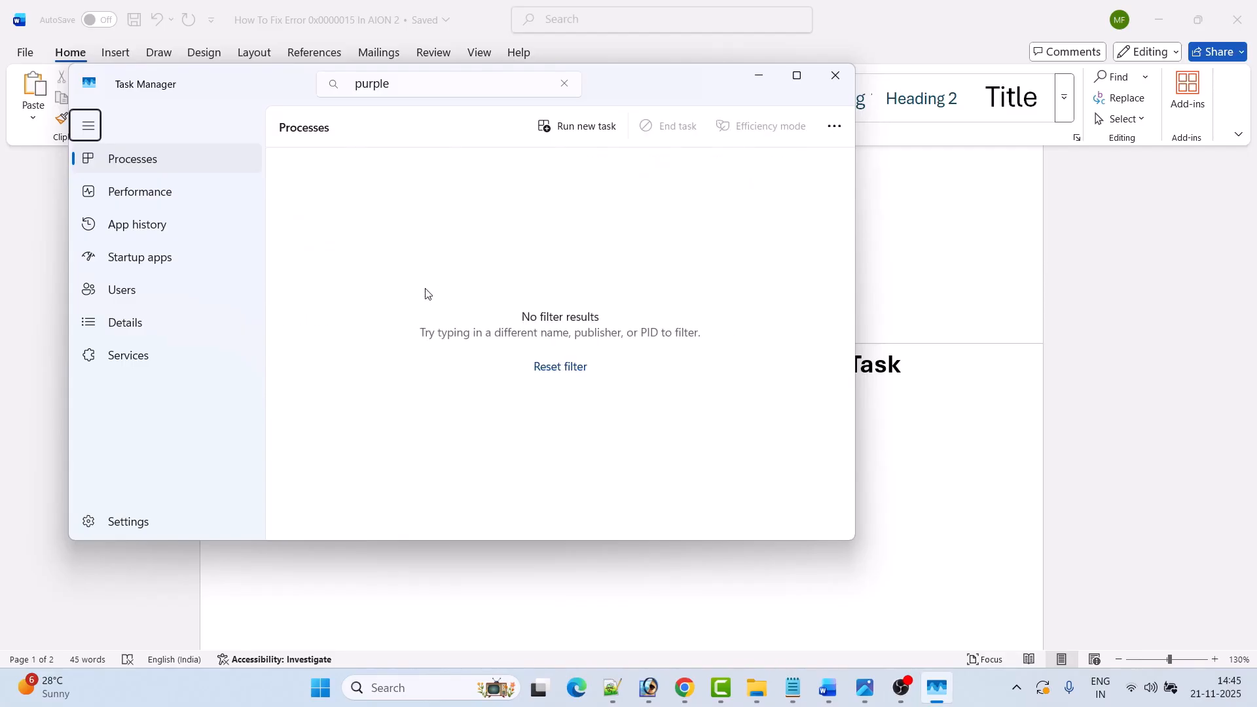
{"action": "mouse_move", "coordinate": [424, 280]}
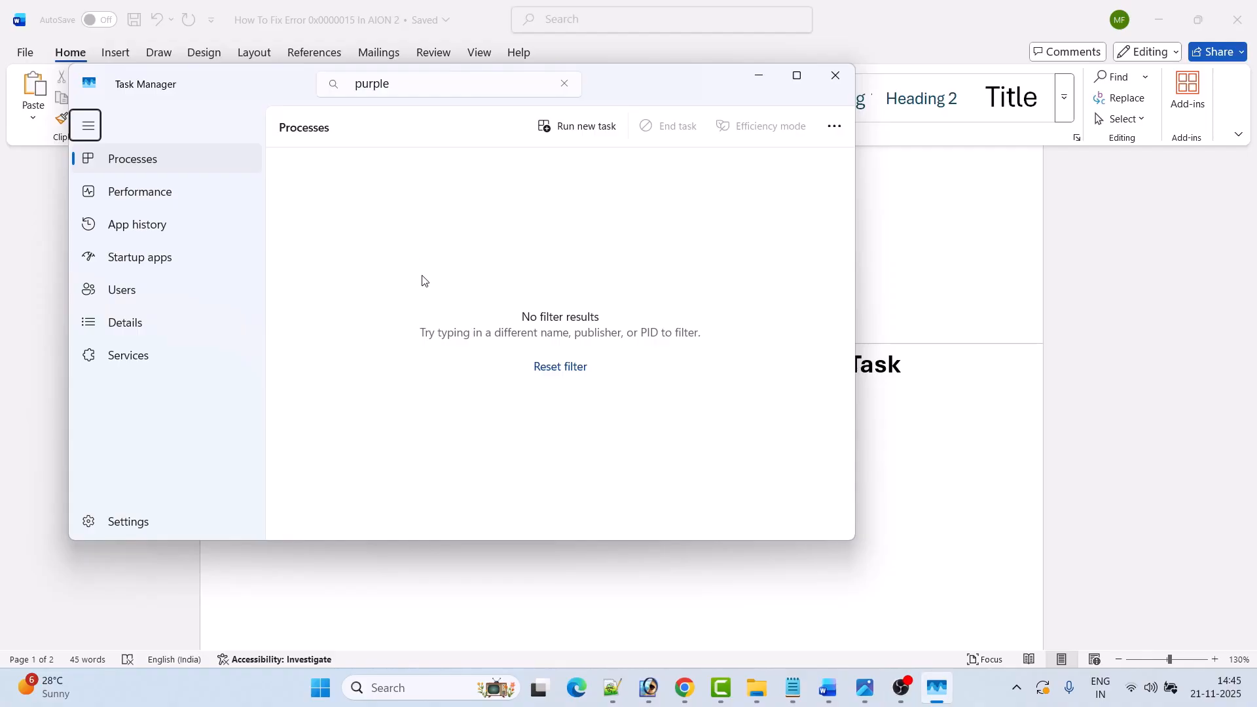
{"action": "mouse_move", "coordinate": [826, 96]}
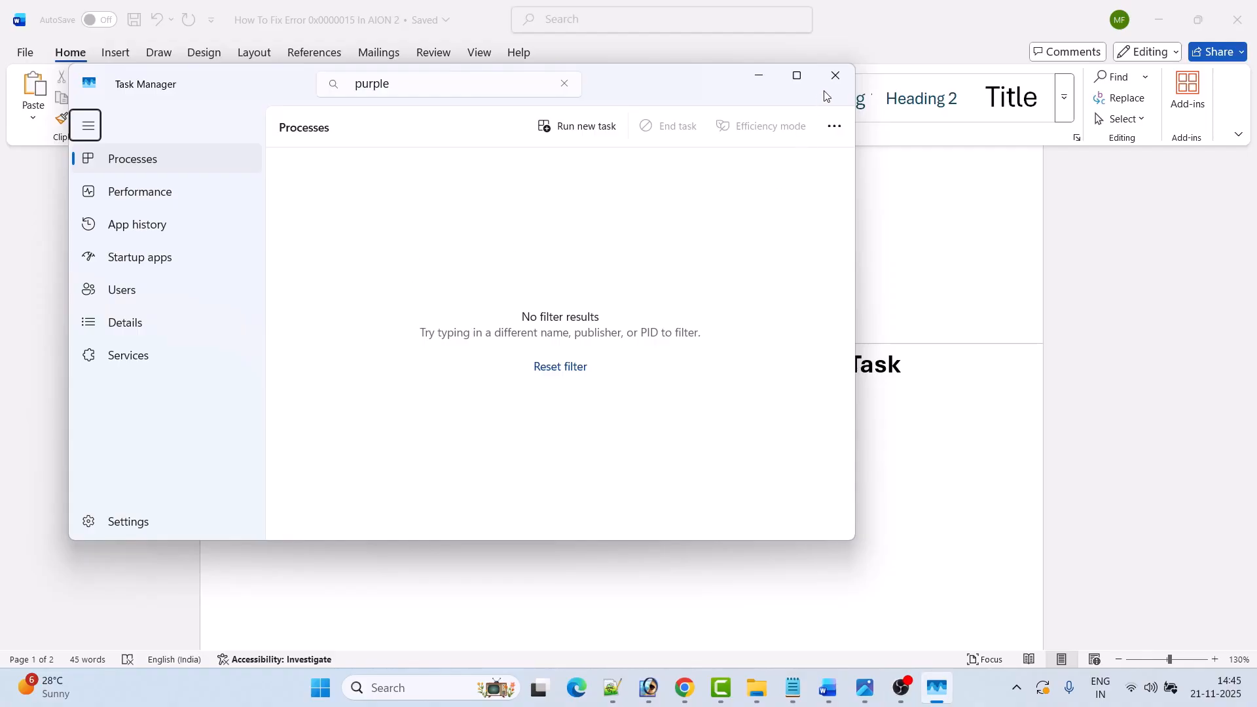
{"action": "left_click", "coordinate": [834, 74]}
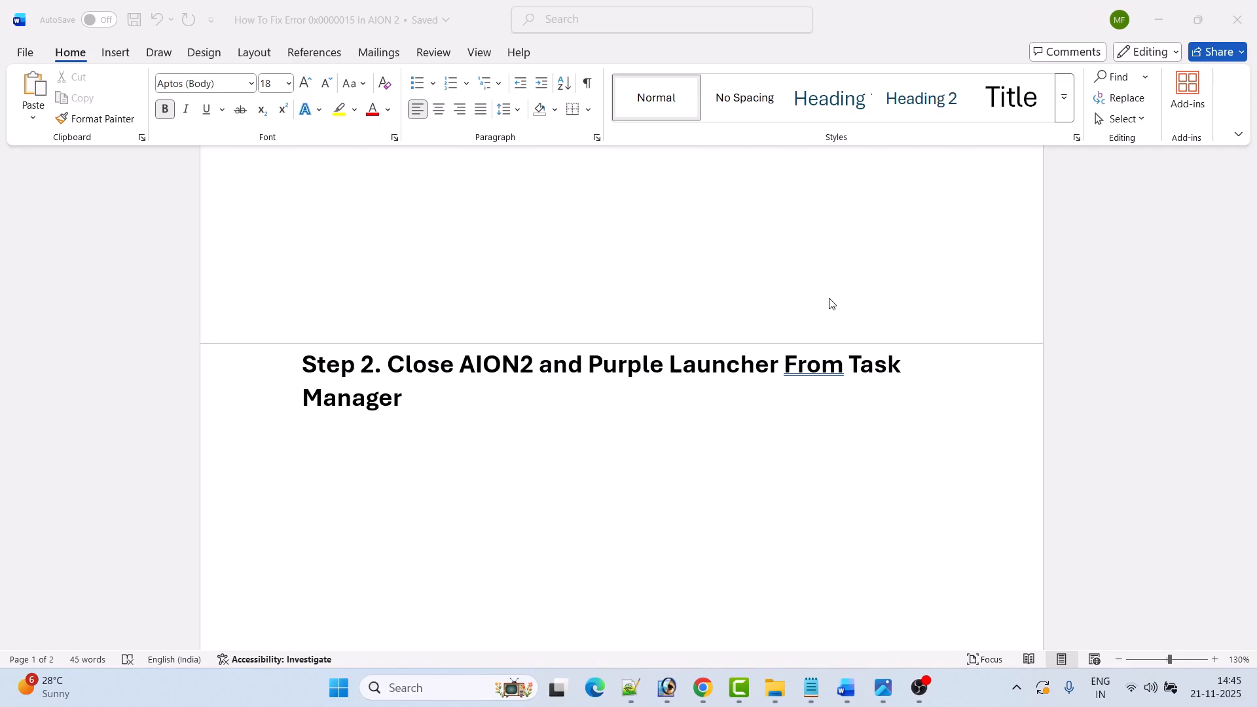
{"action": "mouse_move", "coordinate": [867, 430]}
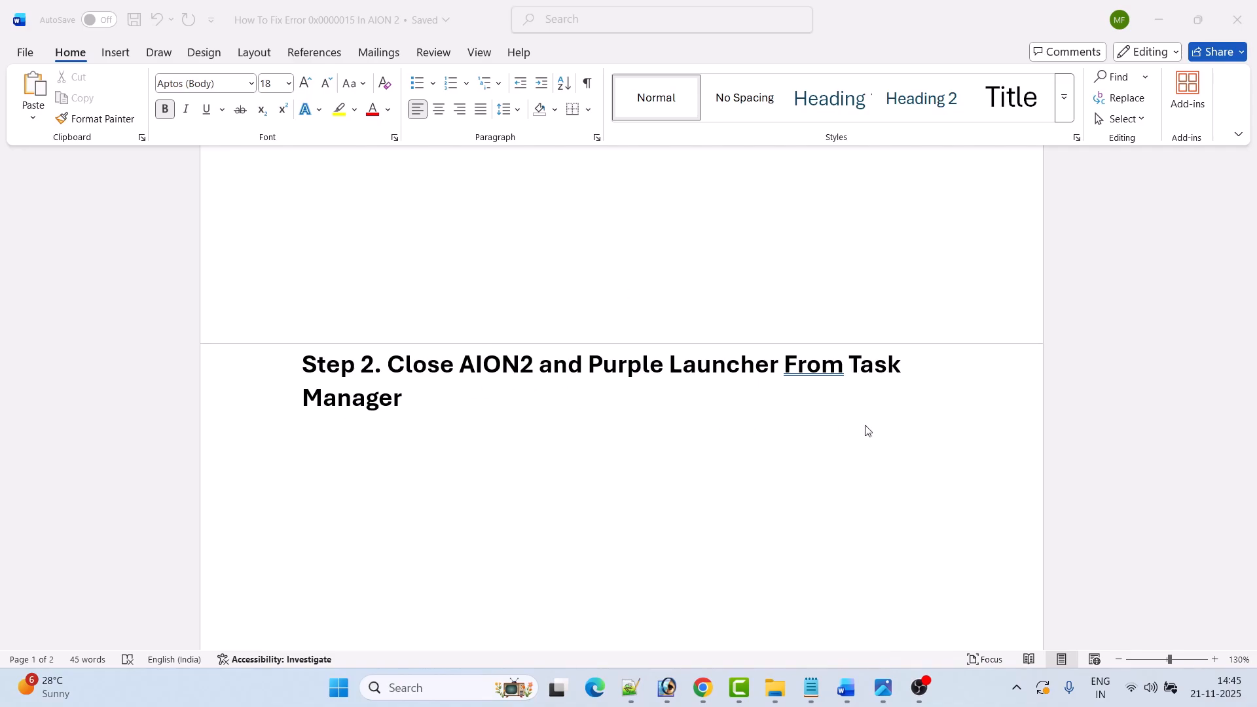
{"action": "mouse_move", "coordinate": [856, 424]}
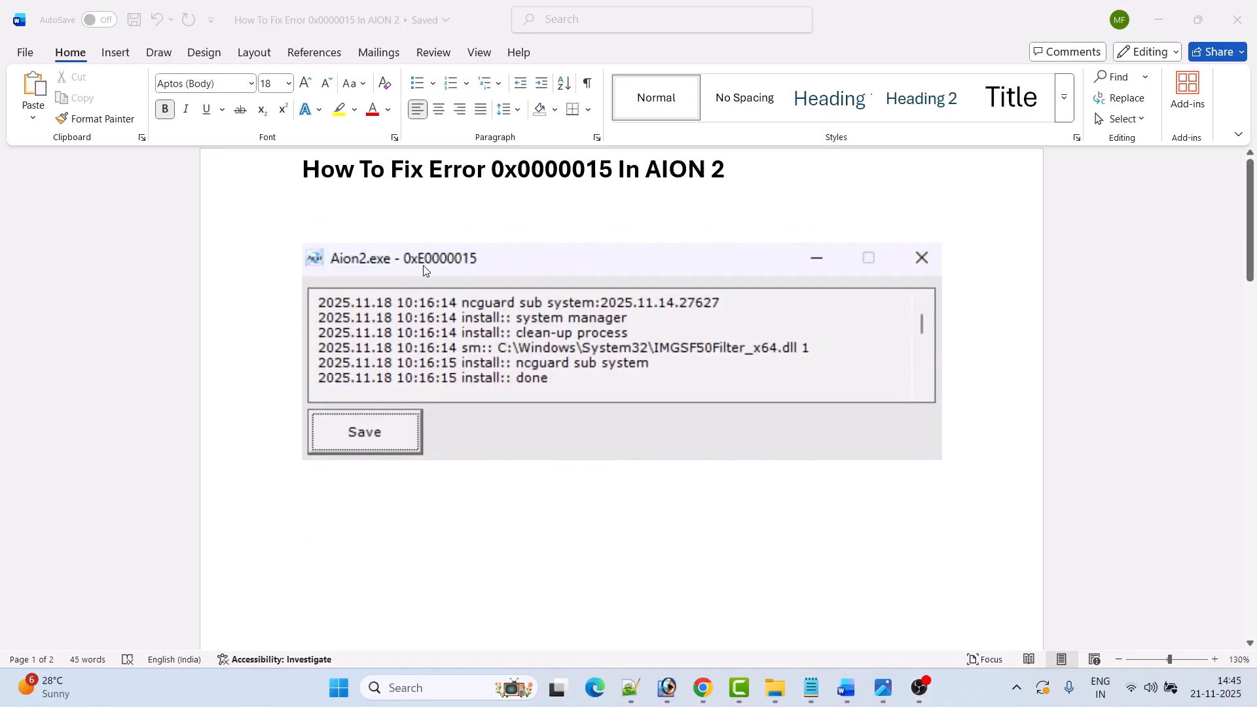
{"action": "mouse_move", "coordinate": [483, 268]}
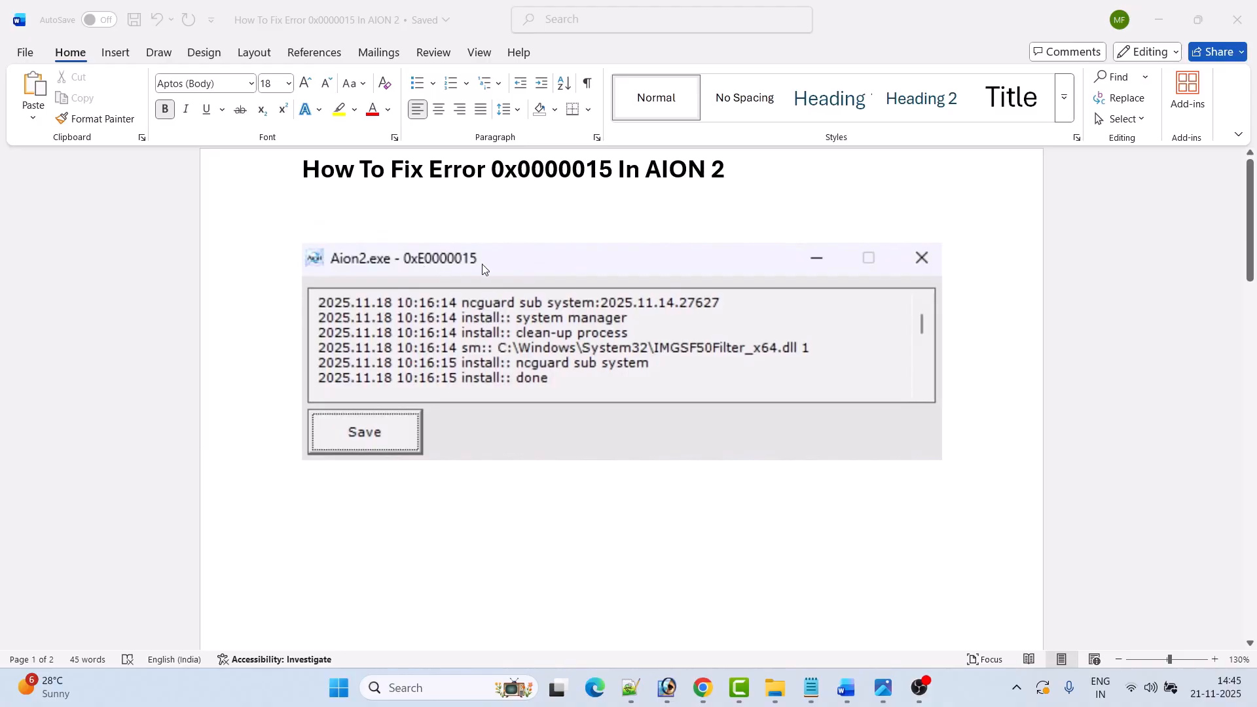
{"action": "scroll", "scroll_direction": "down", "scroll_amount": 3}
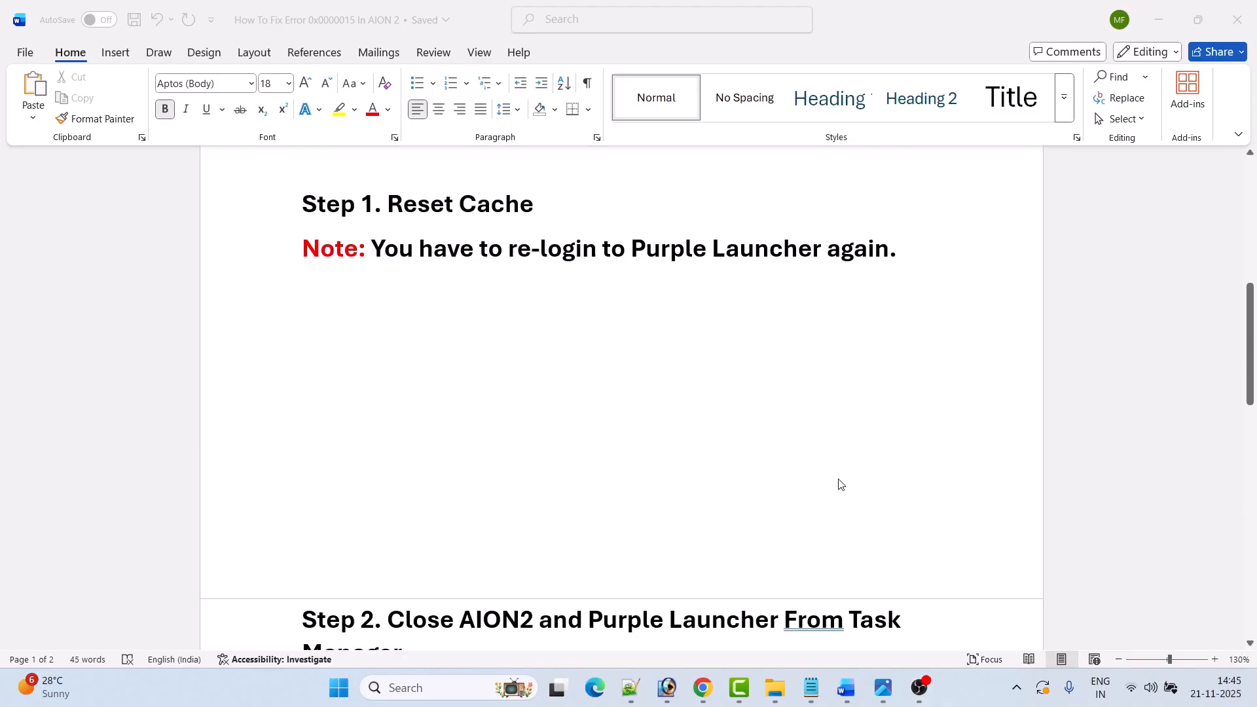
{"action": "scroll", "scroll_direction": "down", "scroll_amount": 3}
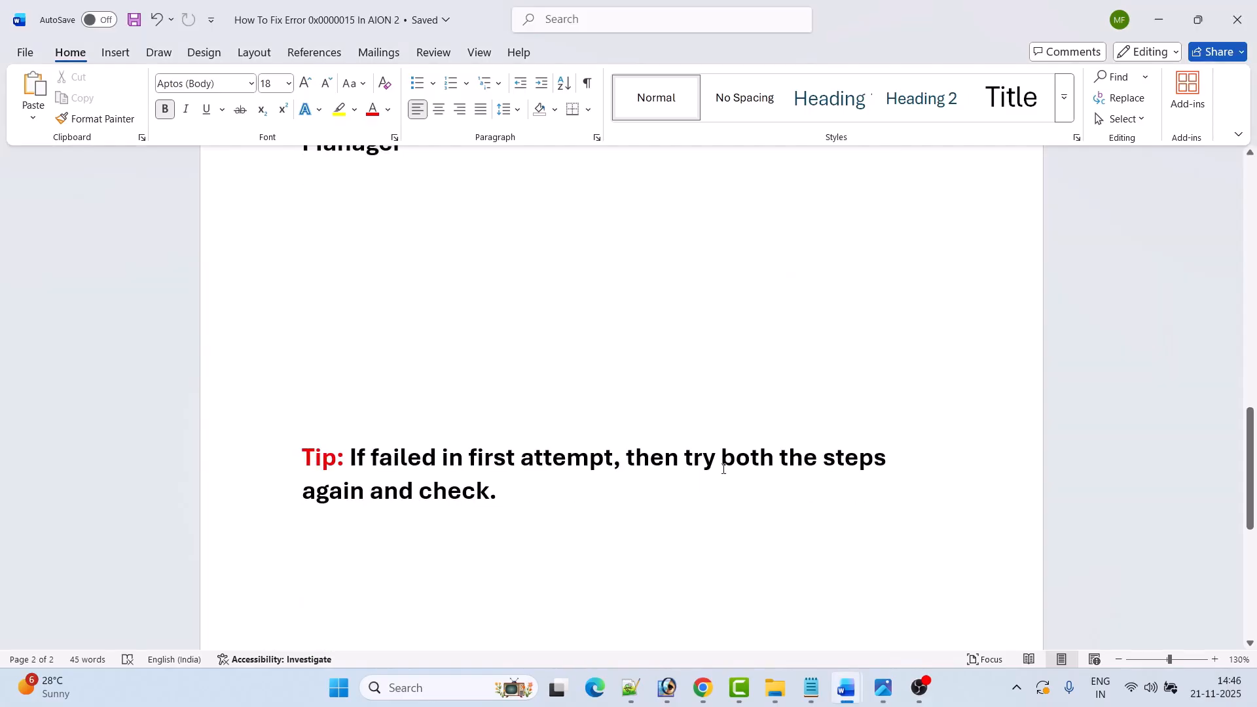
{"action": "mouse_move", "coordinate": [504, 496]}
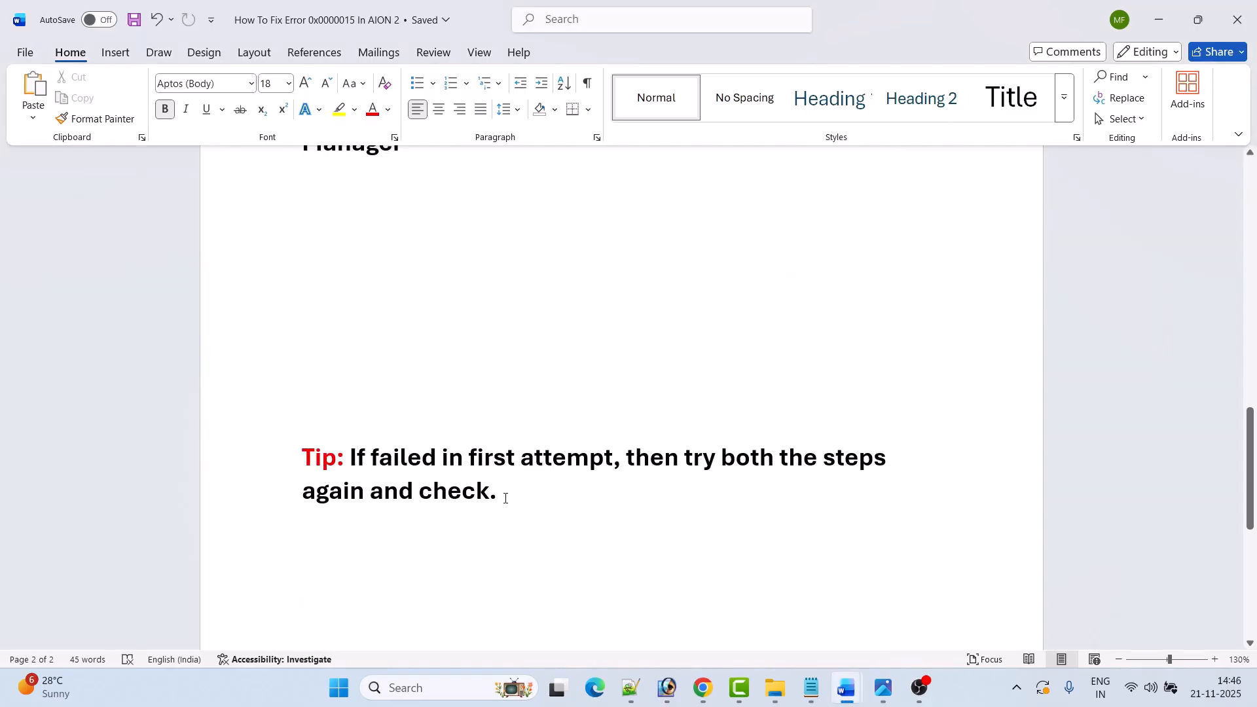
{"action": "scroll", "scroll_direction": "up", "scroll_amount": 3}
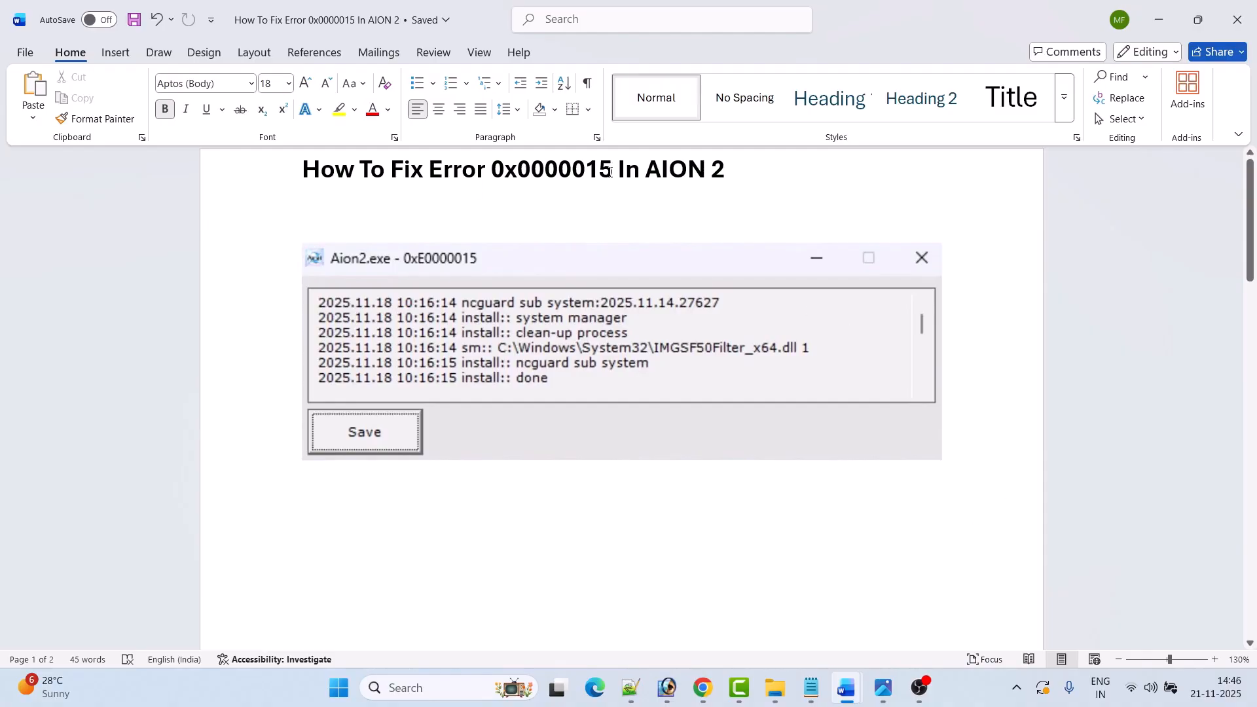
{"action": "mouse_move", "coordinate": [713, 183]}
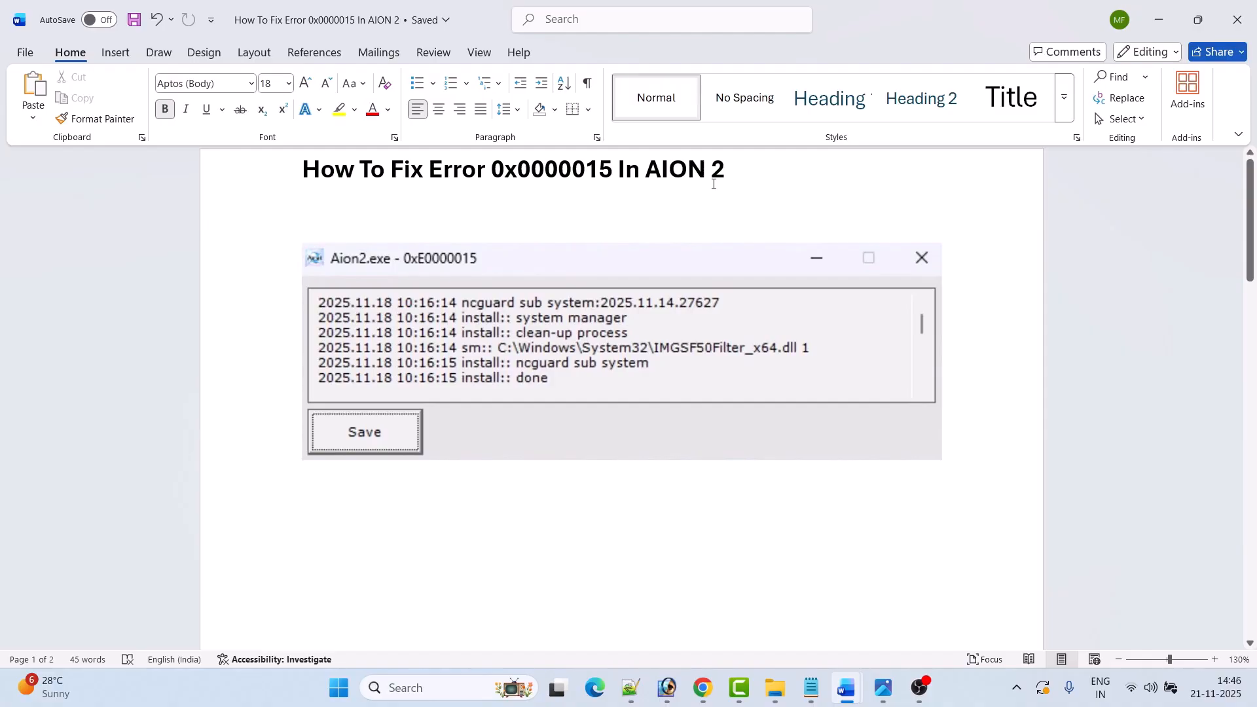